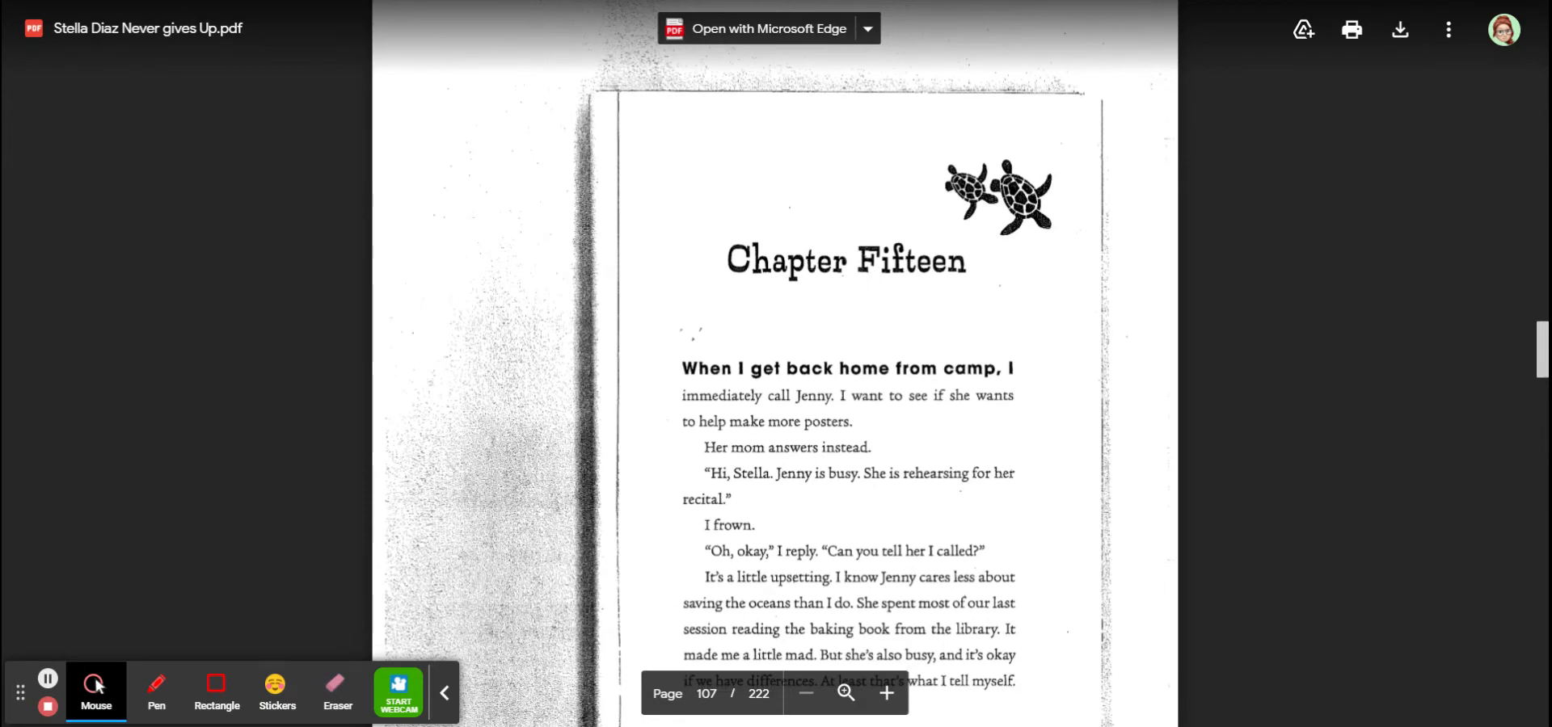
{"action": "mouse_move", "coordinate": [47, 677]}
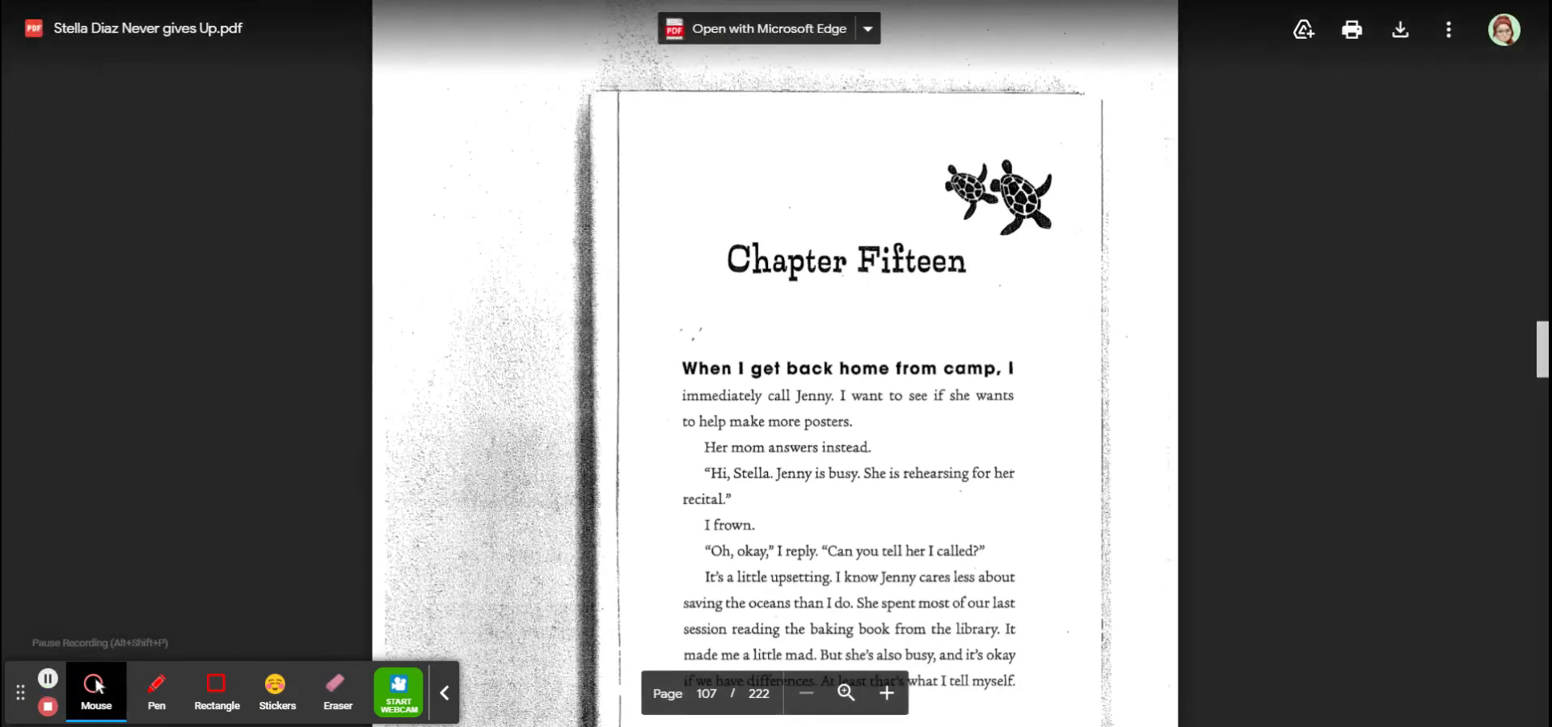
{"action": "scroll", "scroll_direction": "down", "scroll_amount": 3}
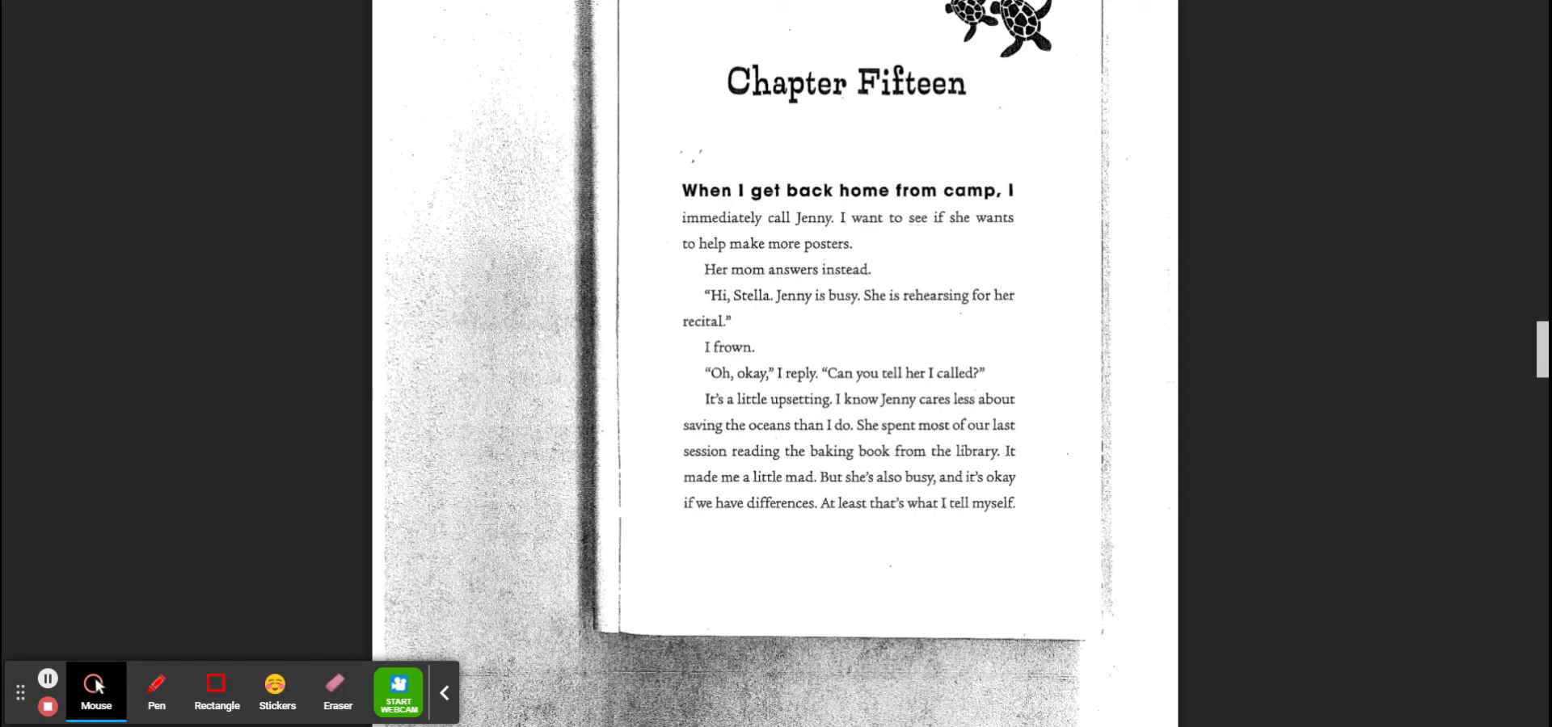
{"action": "scroll", "scroll_direction": "down", "scroll_amount": 3}
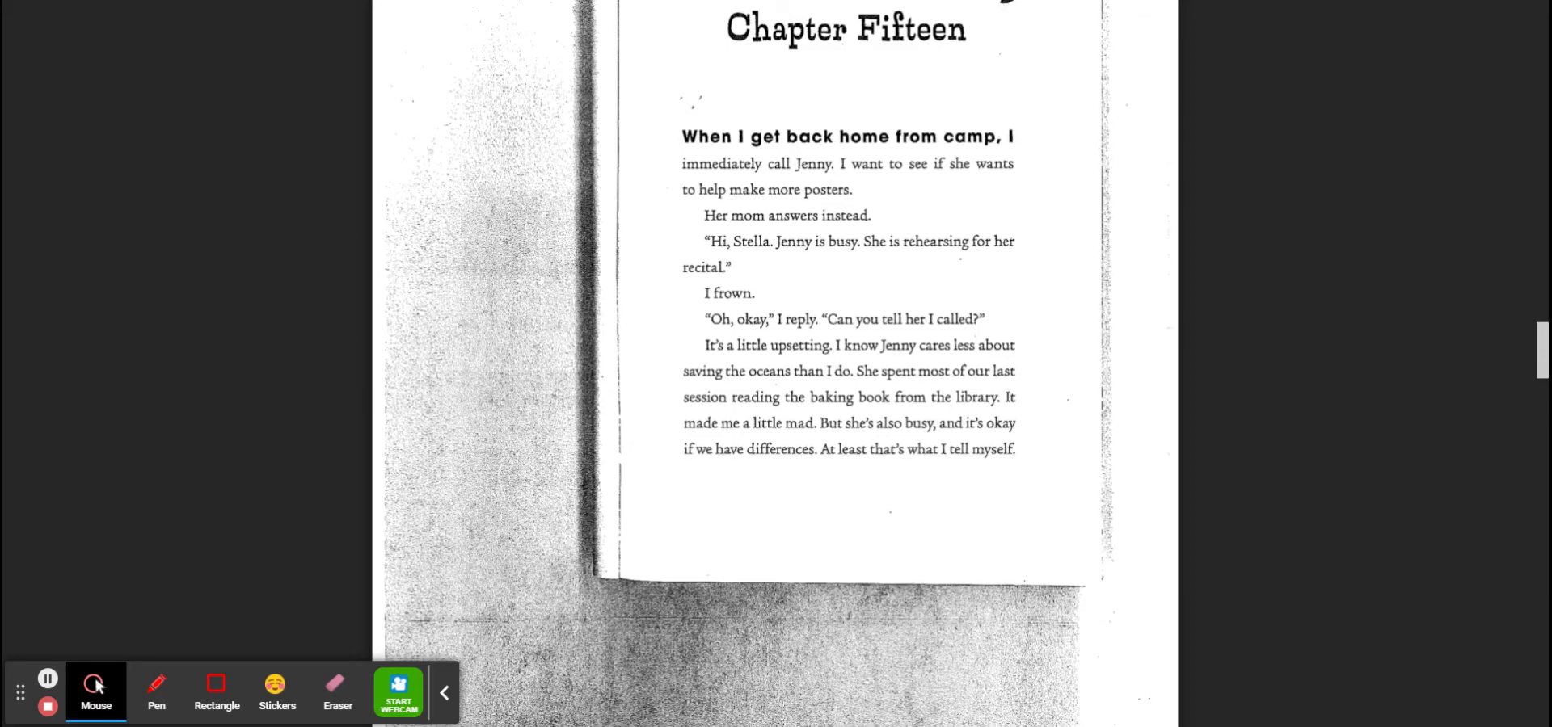
{"action": "scroll", "scroll_direction": "down", "scroll_amount": 3}
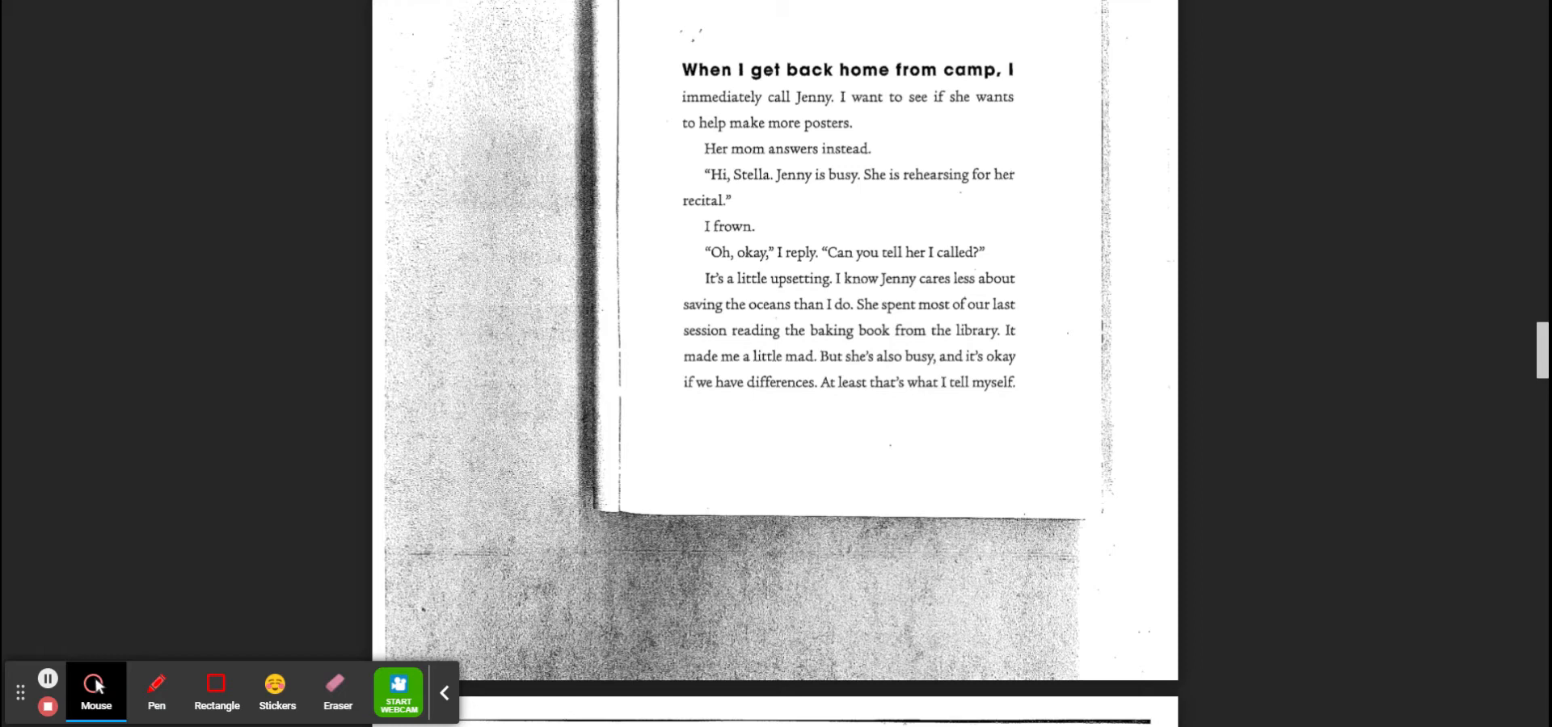
{"action": "scroll", "scroll_direction": "up", "scroll_amount": 3}
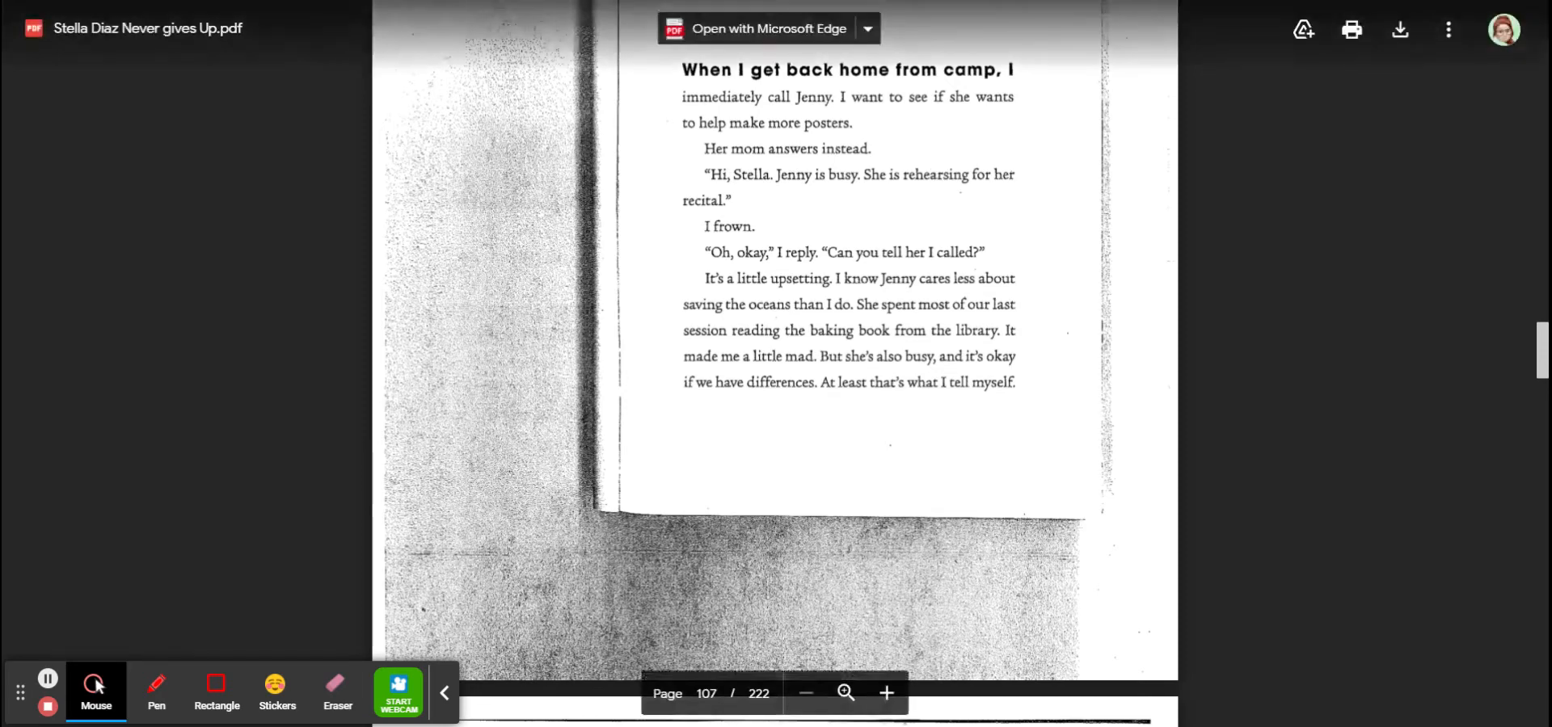
{"action": "scroll", "scroll_direction": "up", "scroll_amount": 3}
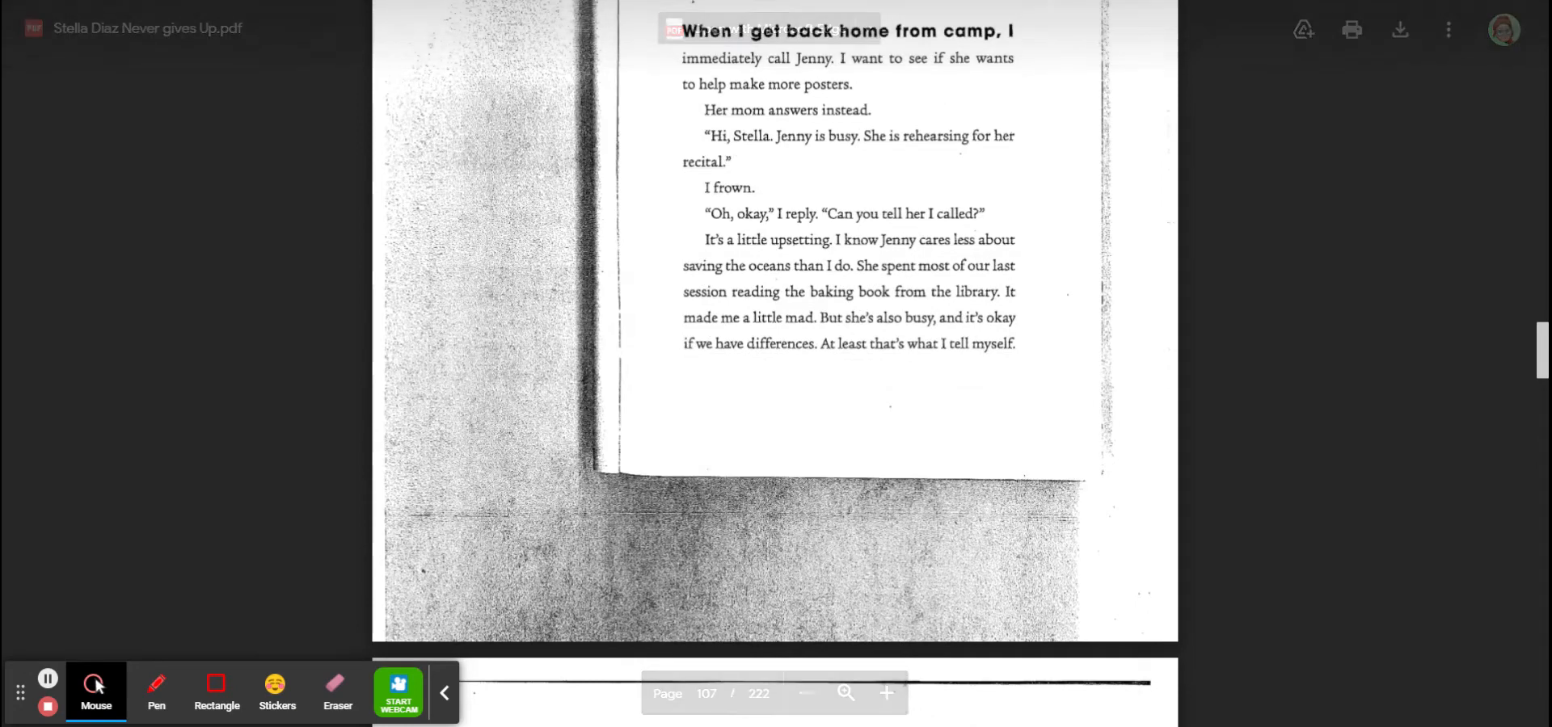
{"action": "scroll", "scroll_direction": "down", "scroll_amount": 3}
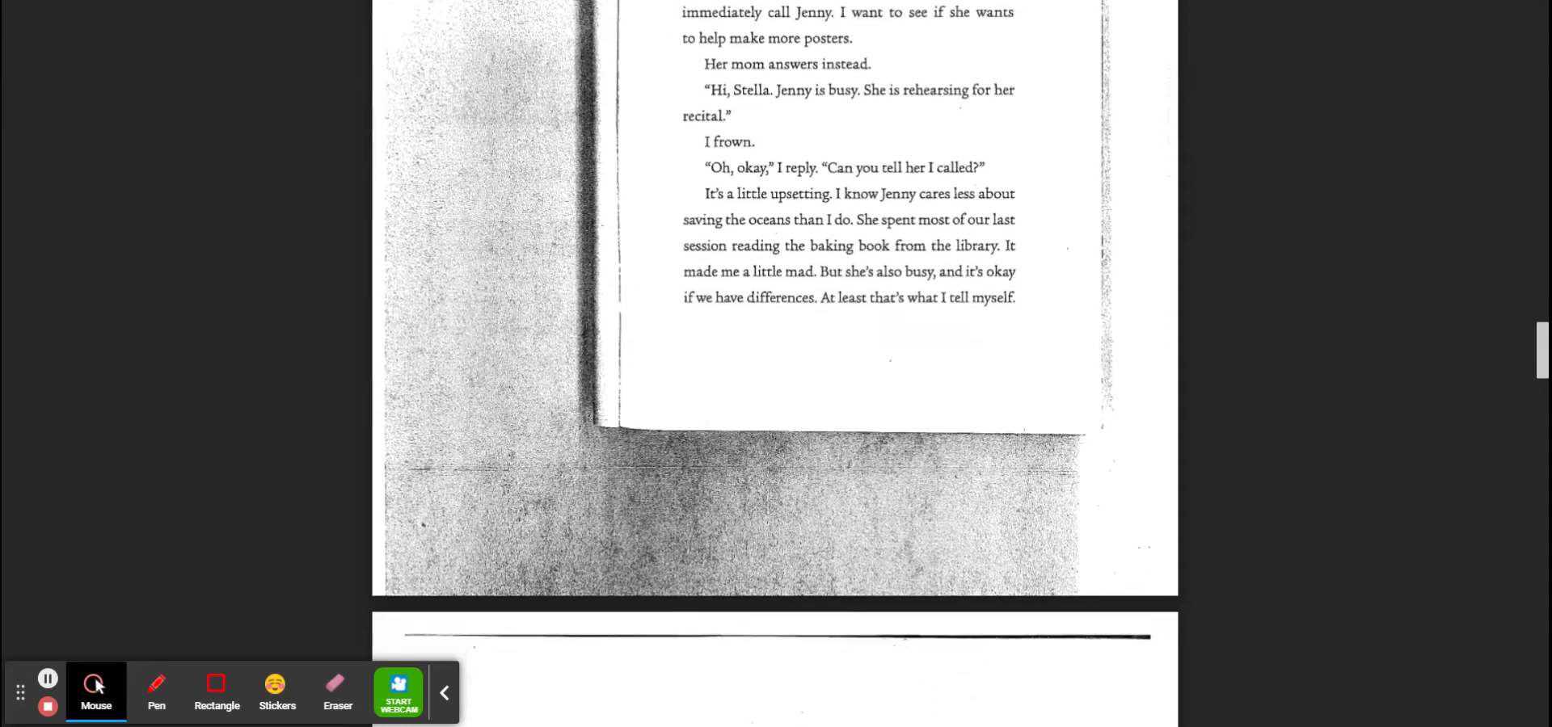
{"action": "scroll", "scroll_direction": "down", "scroll_amount": 3}
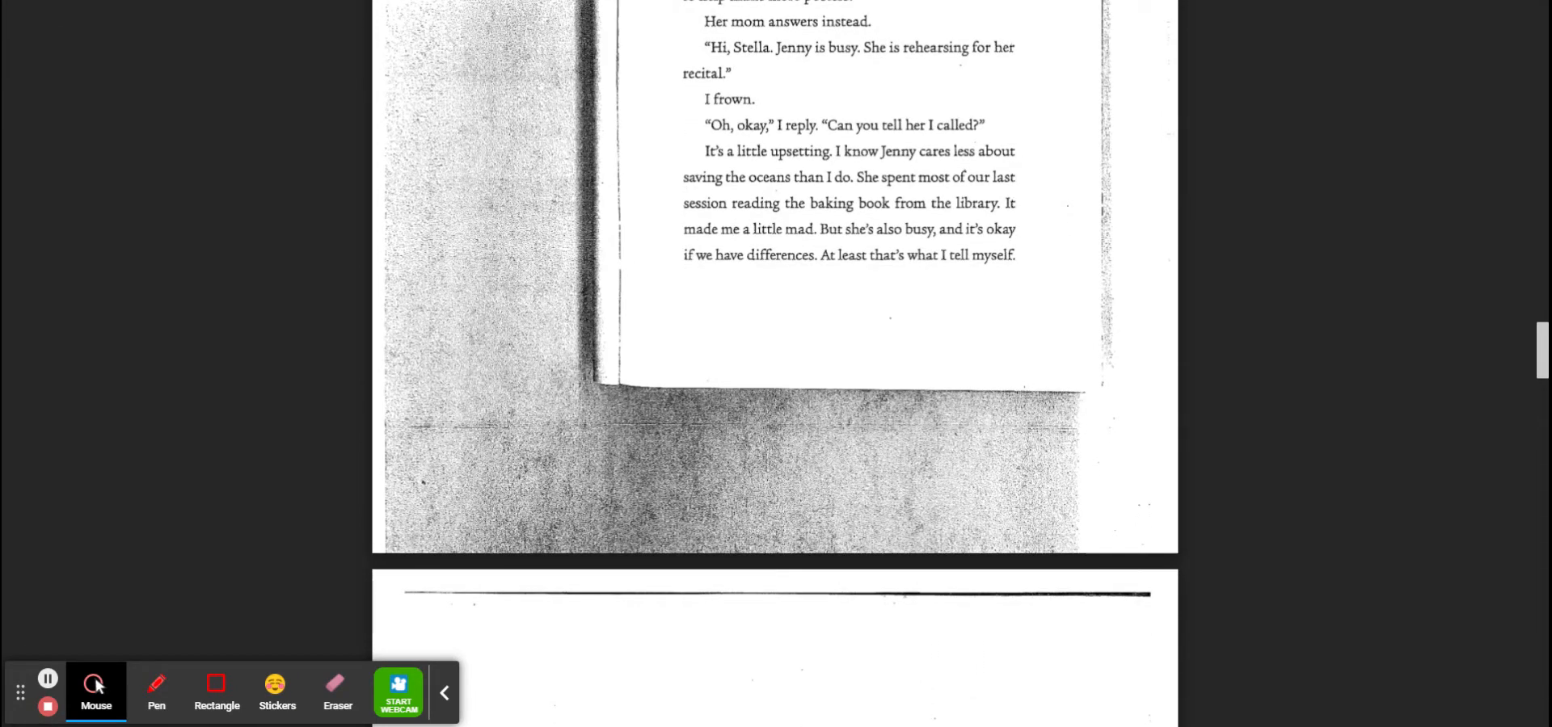
{"action": "scroll", "scroll_direction": "down", "scroll_amount": 3}
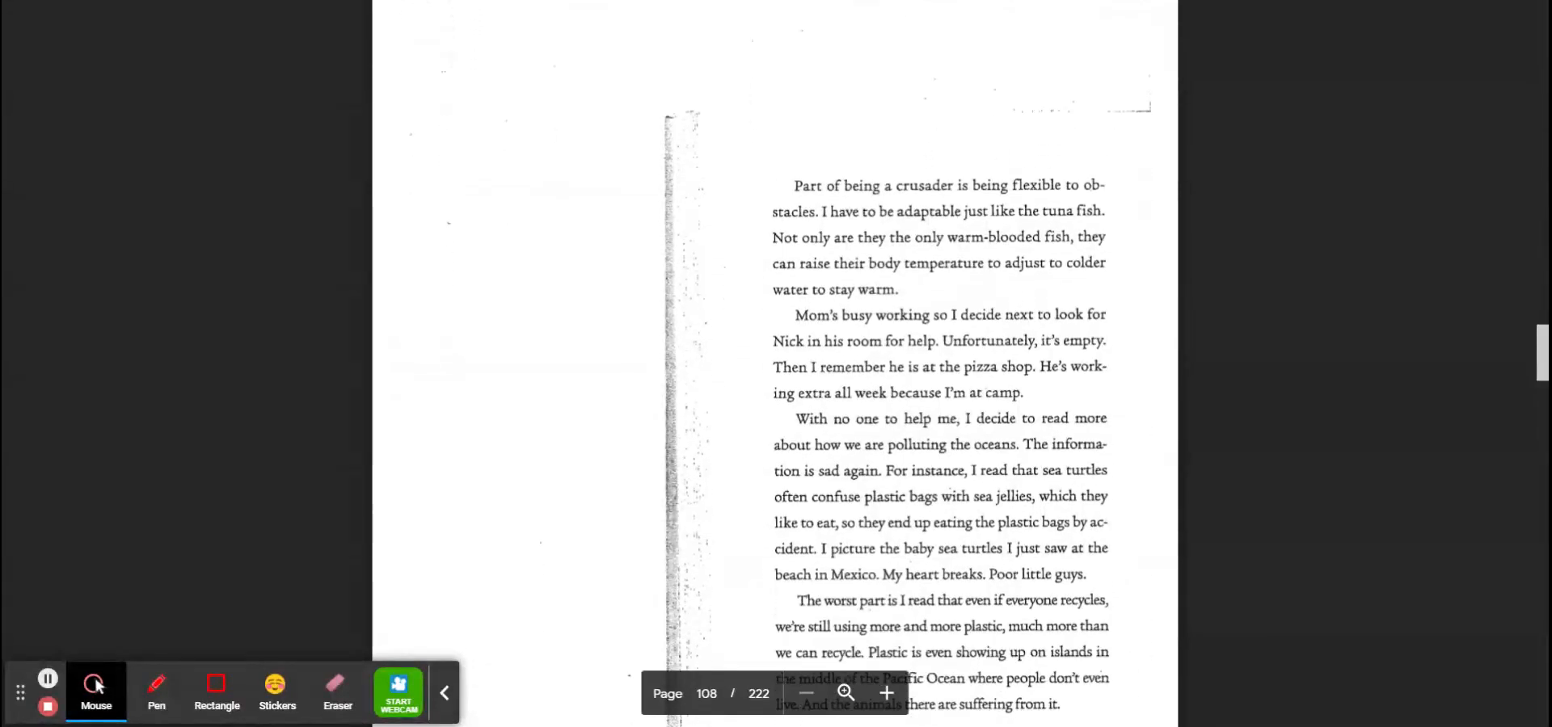
{"action": "scroll", "scroll_direction": "up", "scroll_amount": 3}
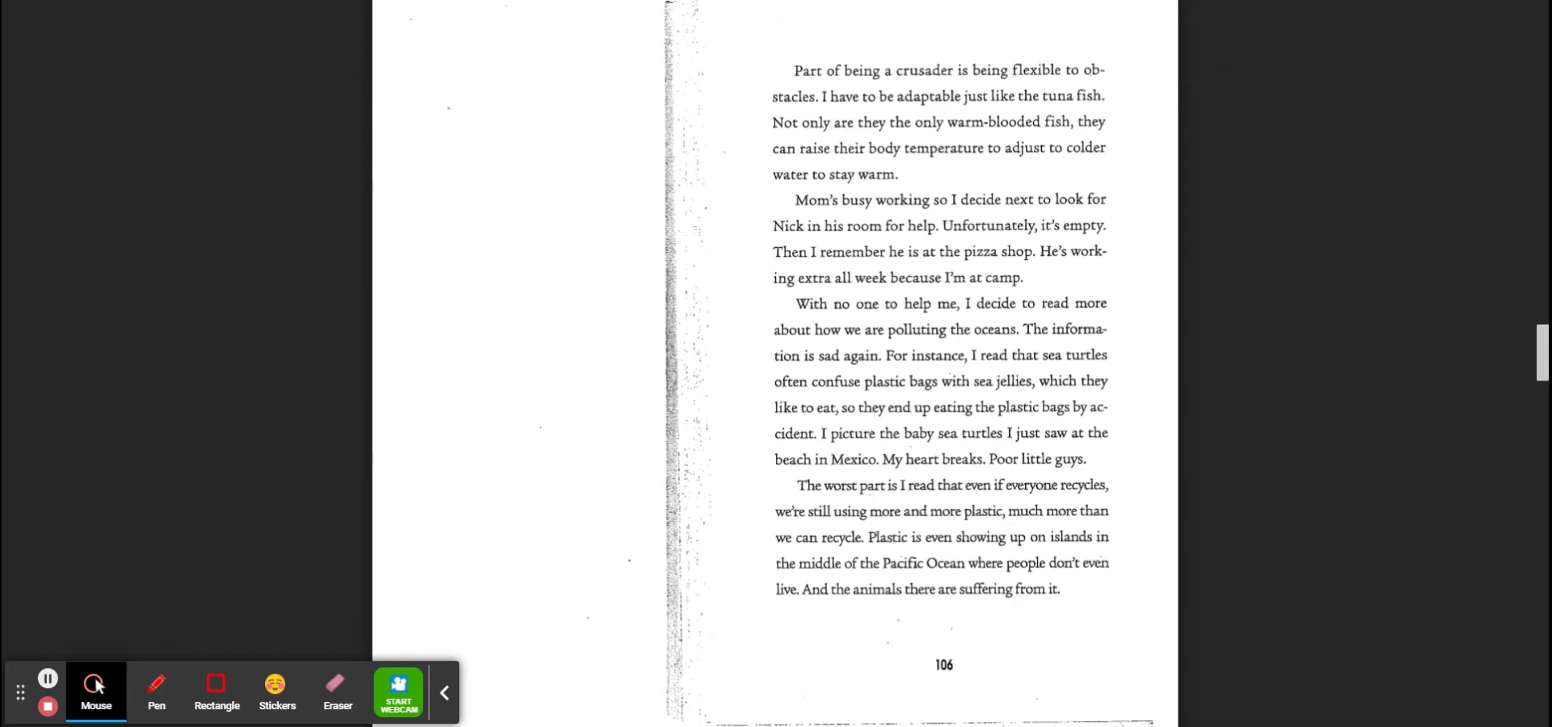
{"action": "scroll", "scroll_direction": "up", "scroll_amount": 3}
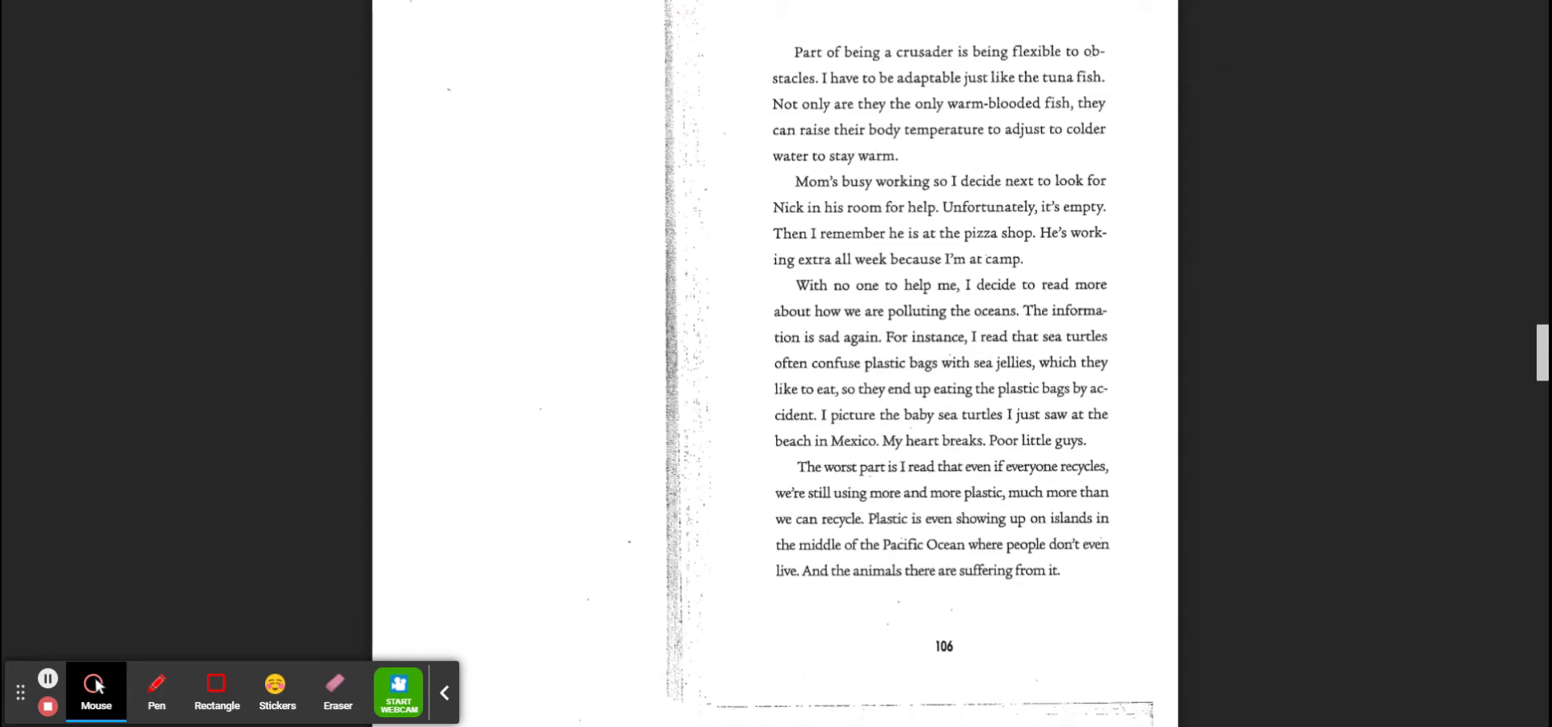
{"action": "scroll", "scroll_direction": "up", "scroll_amount": 3}
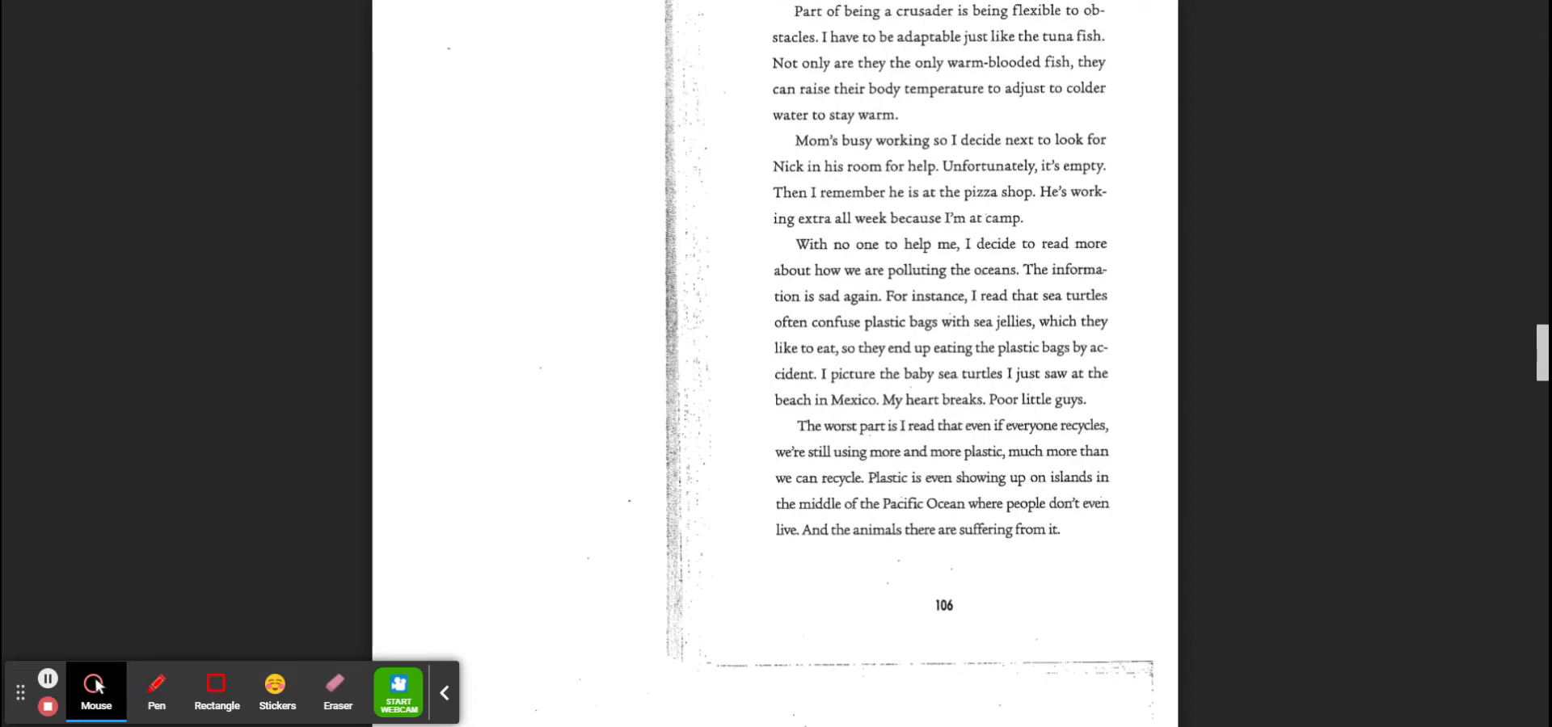
{"action": "scroll", "scroll_direction": "down", "scroll_amount": 3}
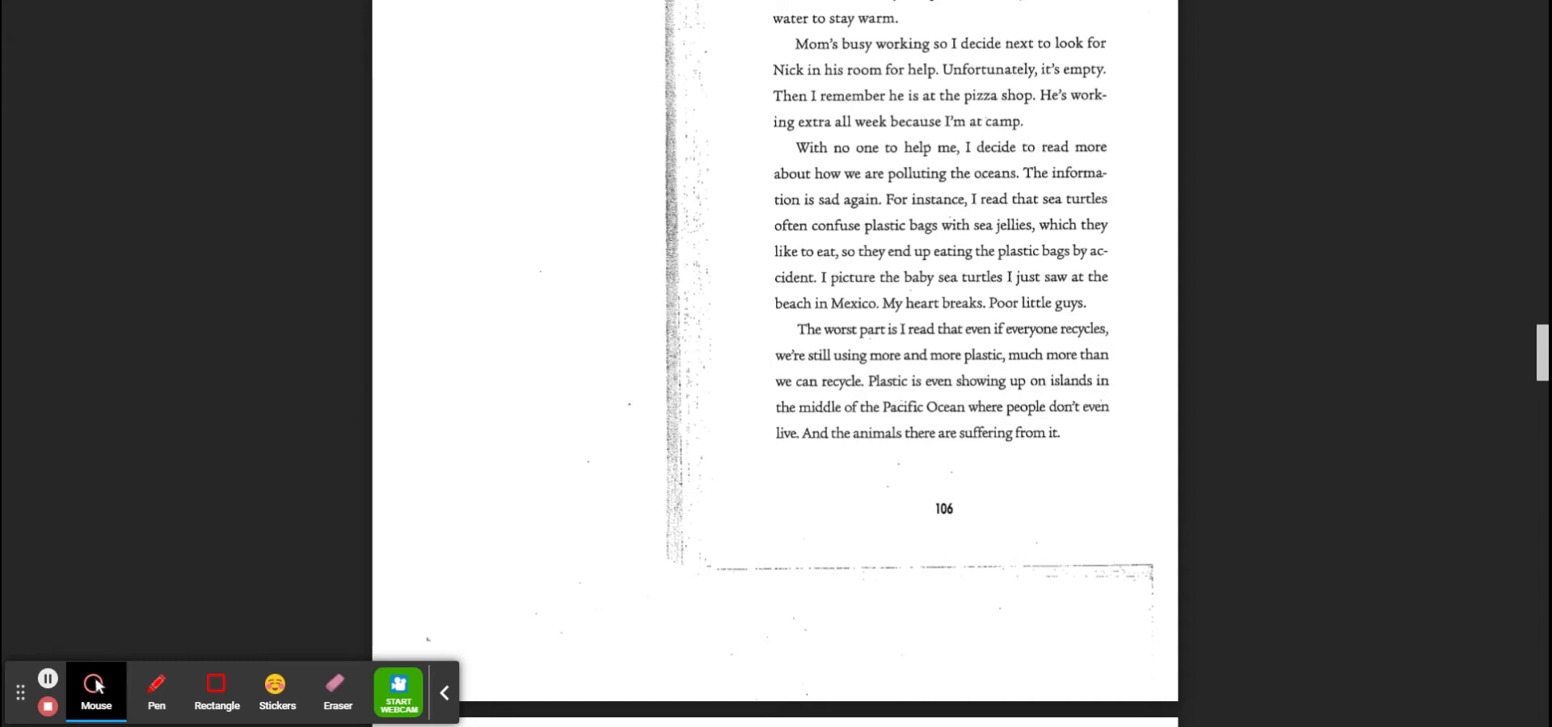
{"action": "scroll", "scroll_direction": "down", "scroll_amount": 3}
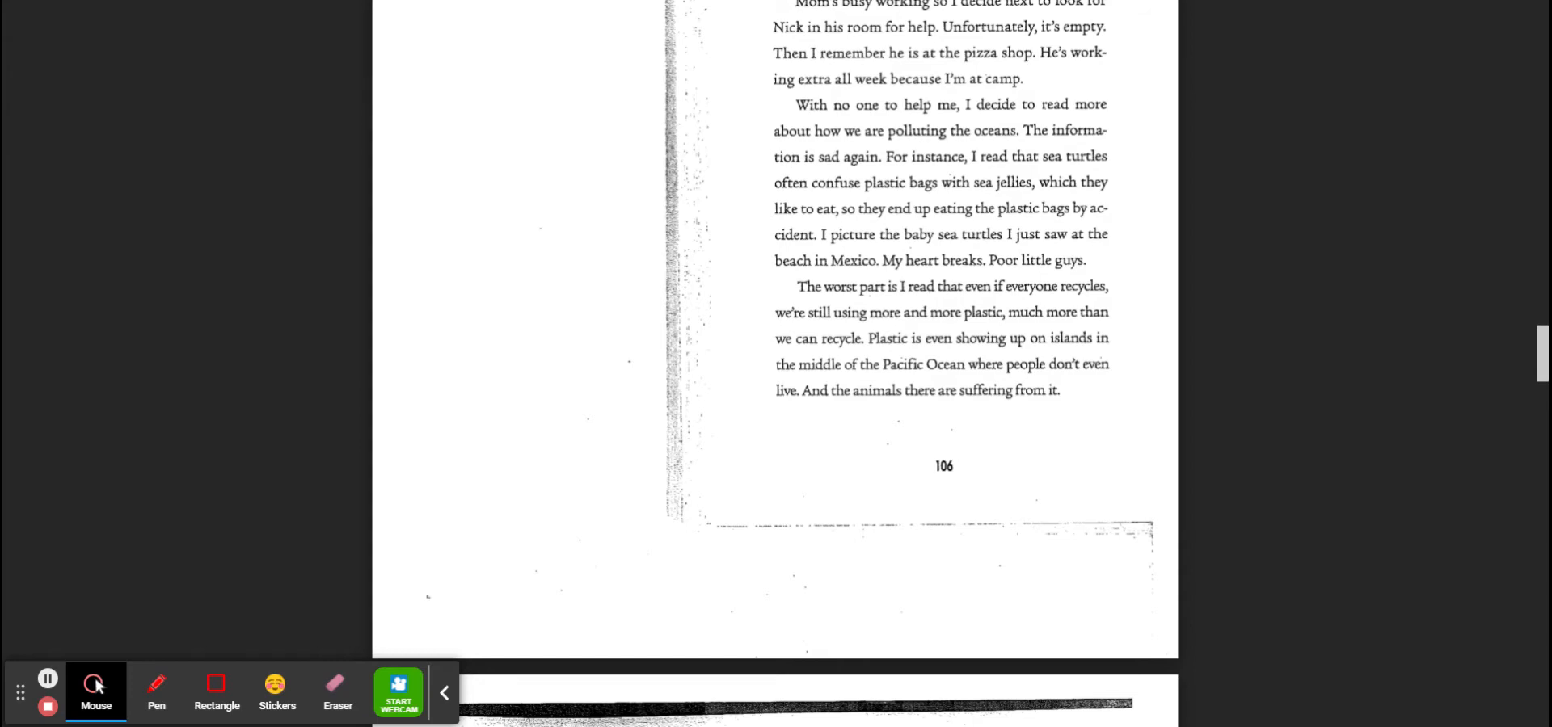
{"action": "scroll", "scroll_direction": "down", "scroll_amount": 3}
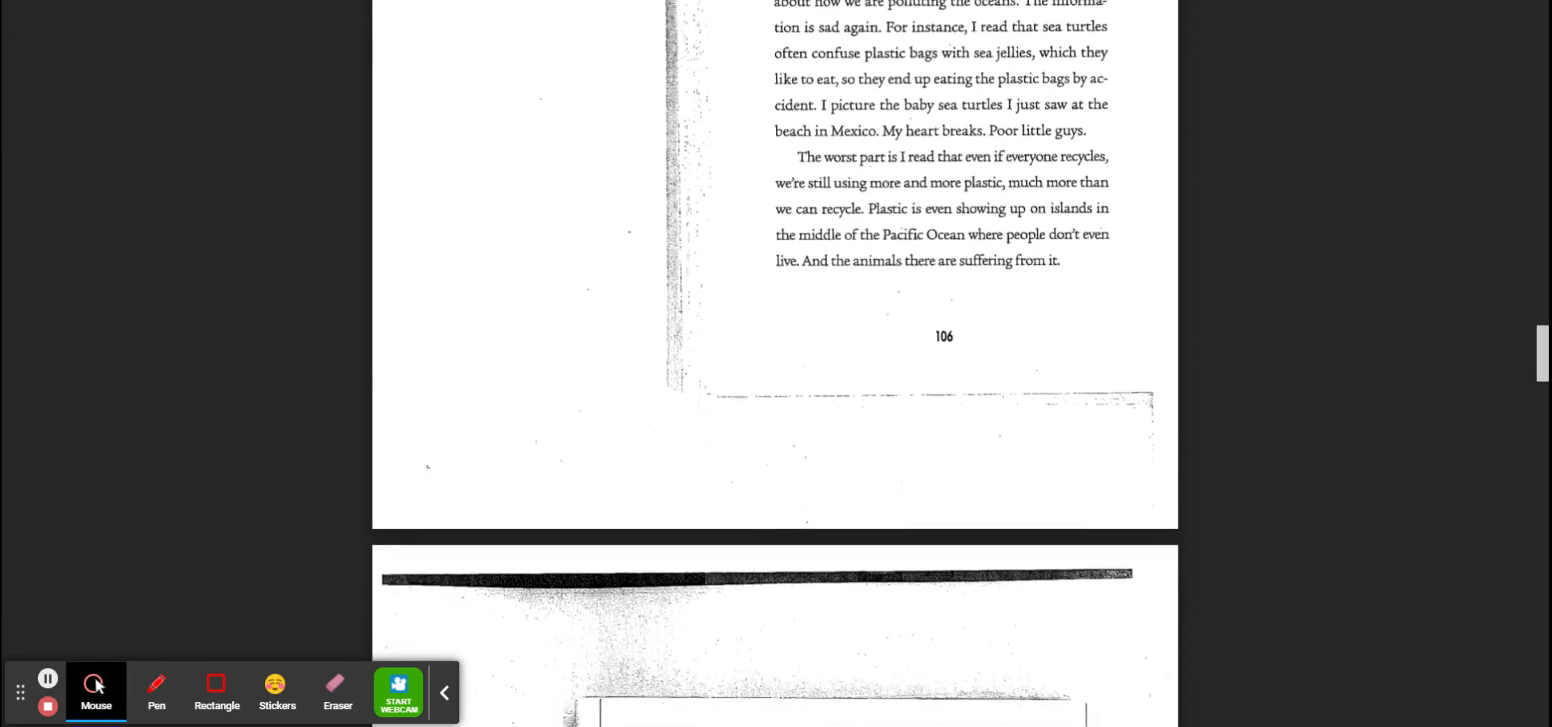
{"action": "scroll", "scroll_direction": "down", "scroll_amount": 3}
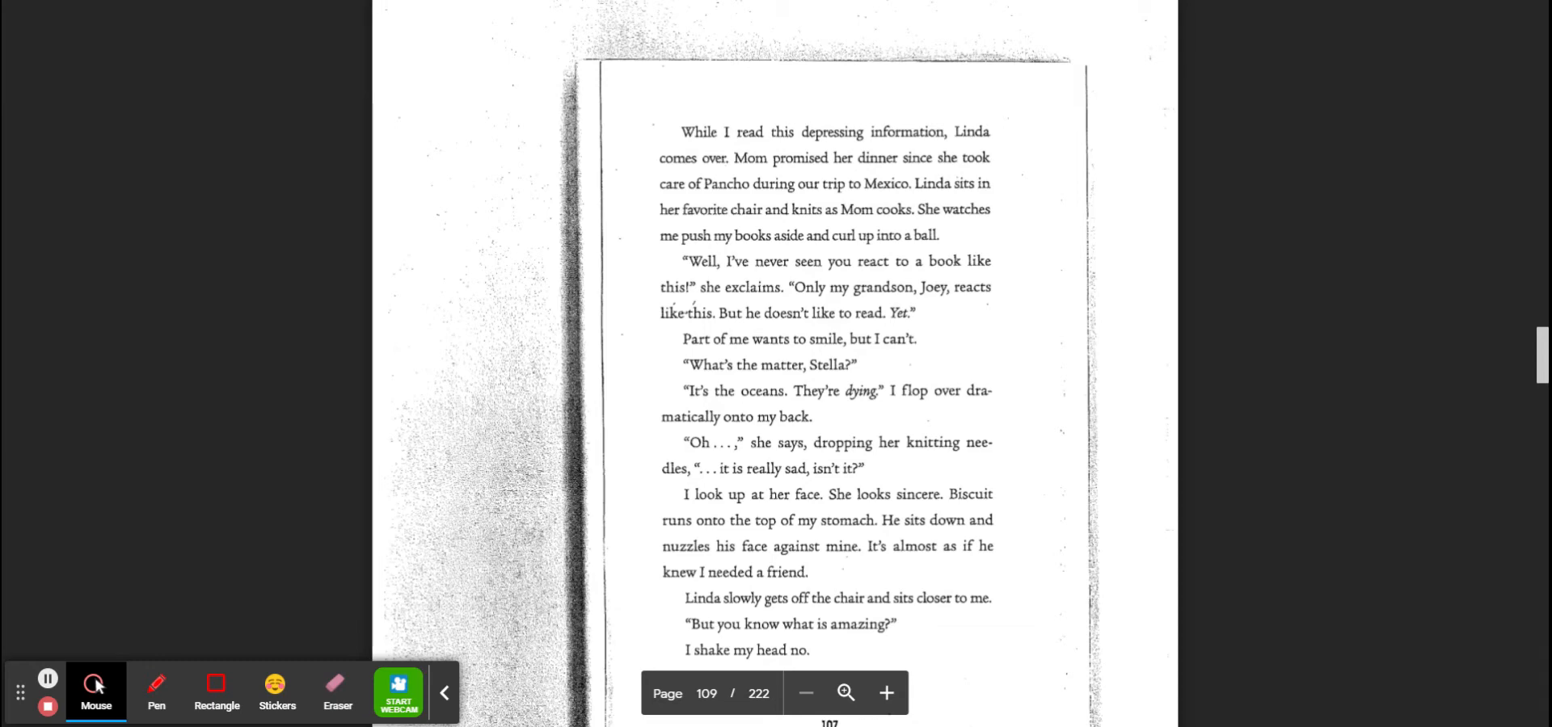
{"action": "scroll", "scroll_direction": "up", "scroll_amount": 3}
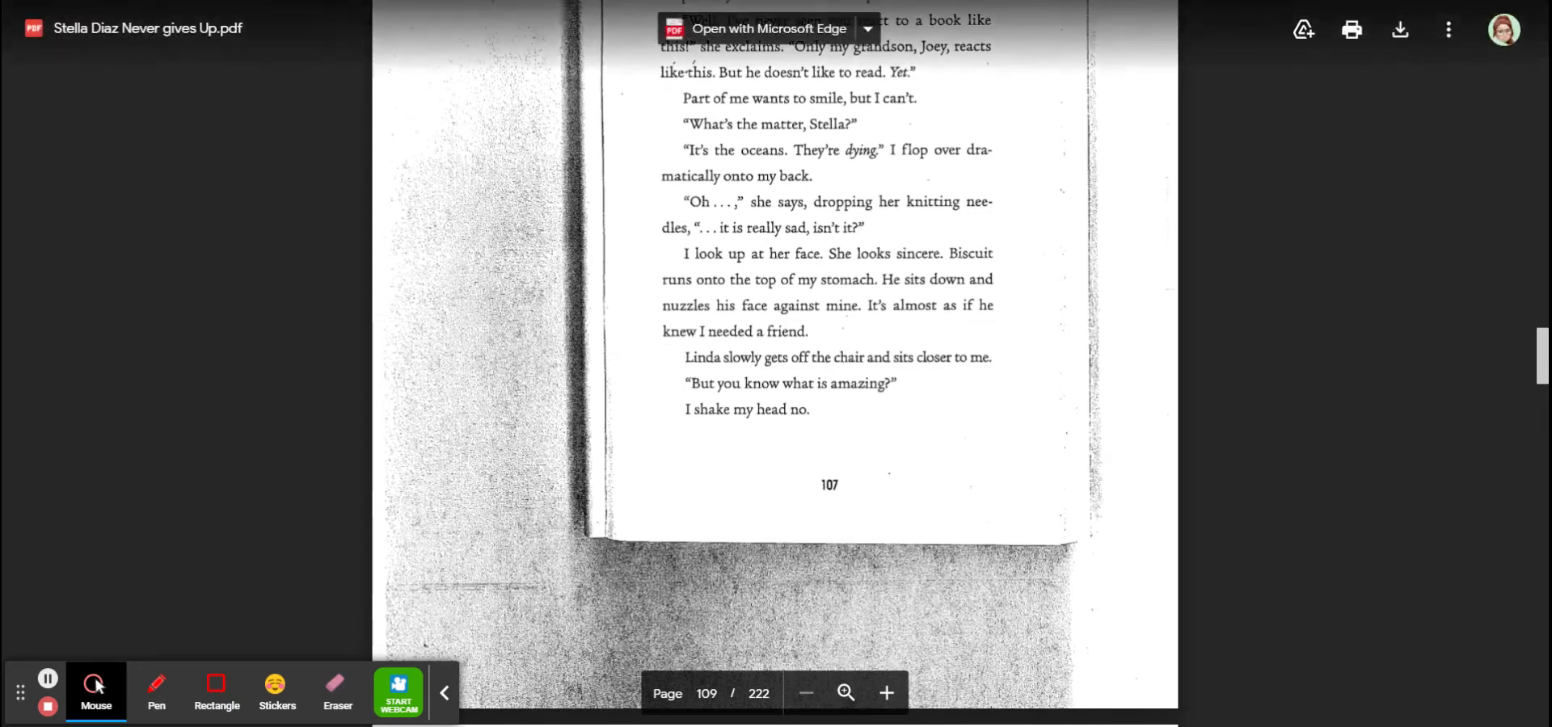
{"action": "scroll", "scroll_direction": "down", "scroll_amount": 3}
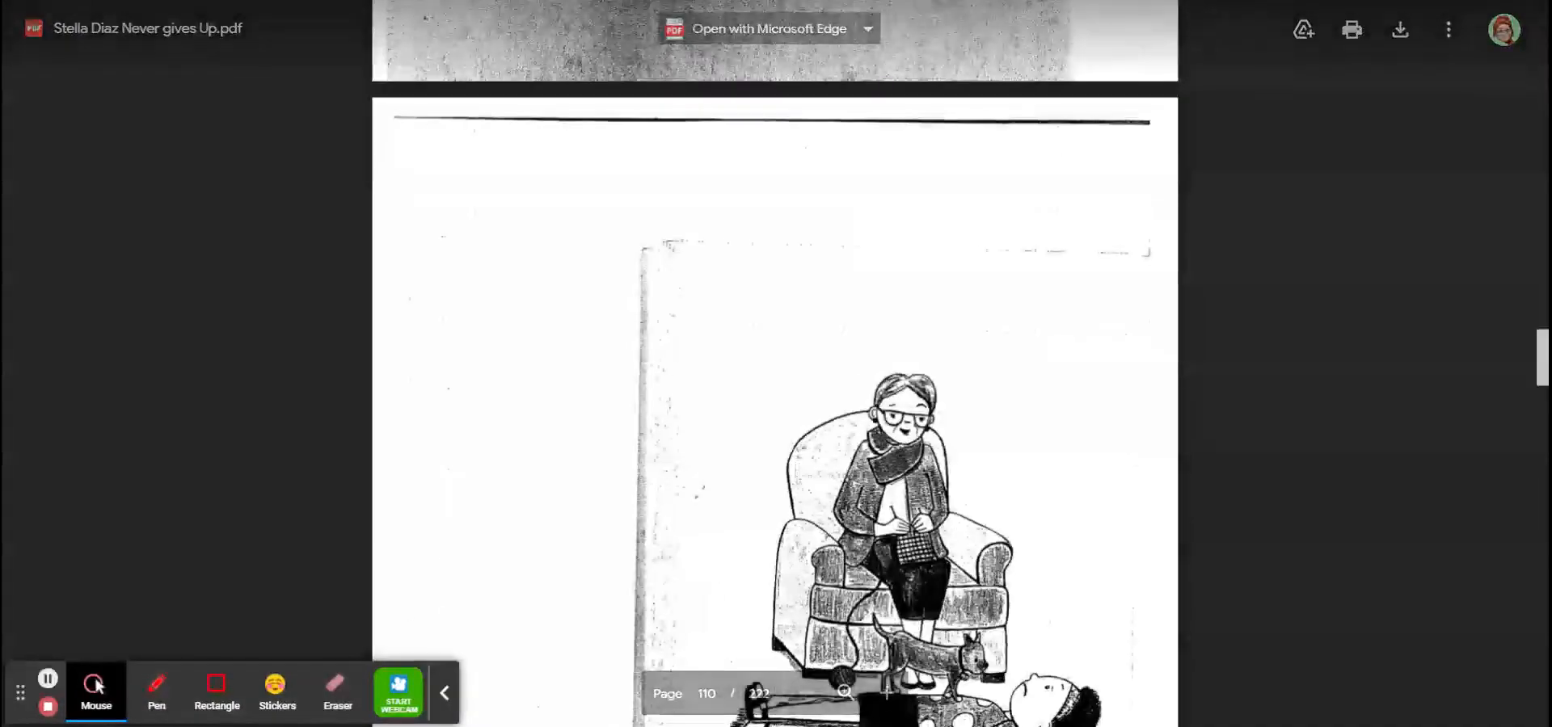
{"action": "scroll", "scroll_direction": "down", "scroll_amount": 3}
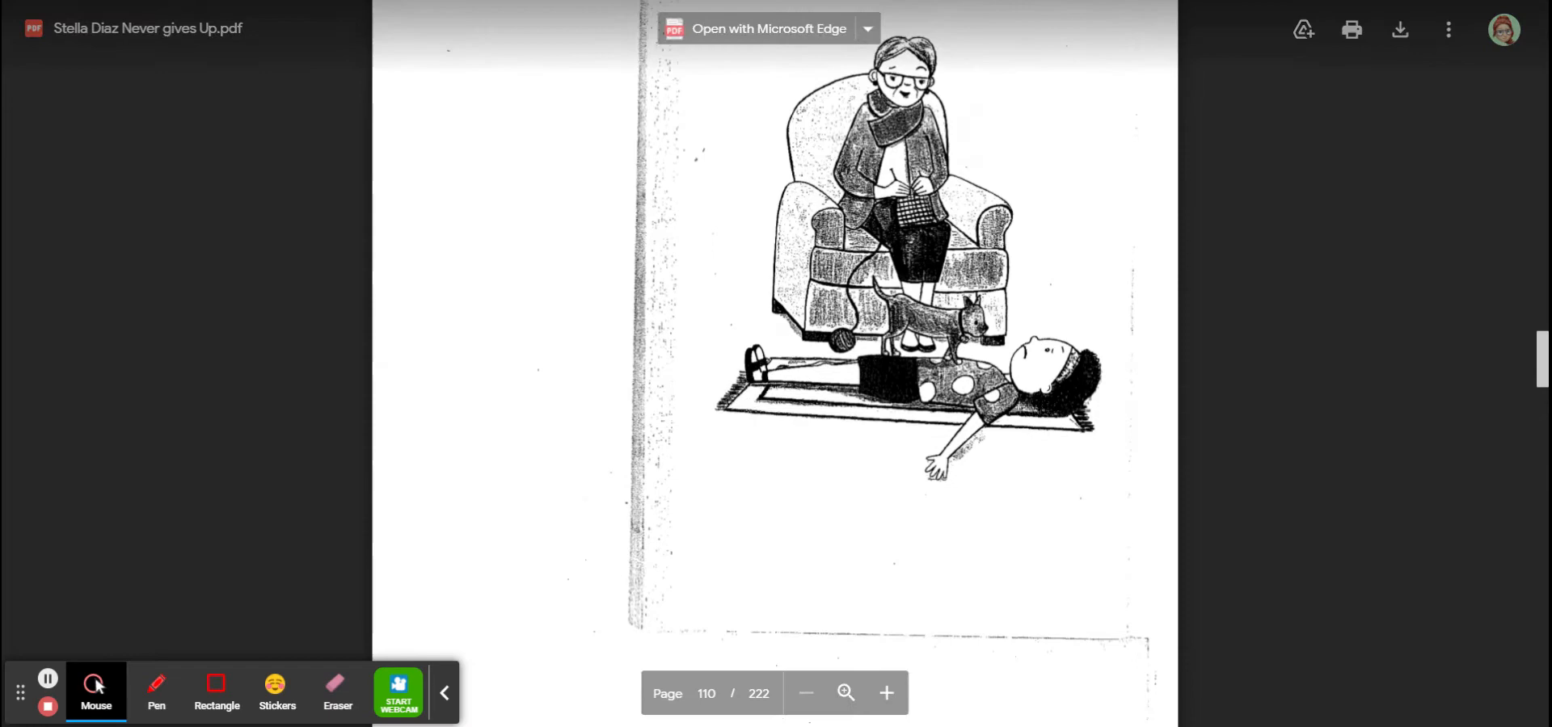
{"action": "scroll", "scroll_direction": "down", "scroll_amount": 3}
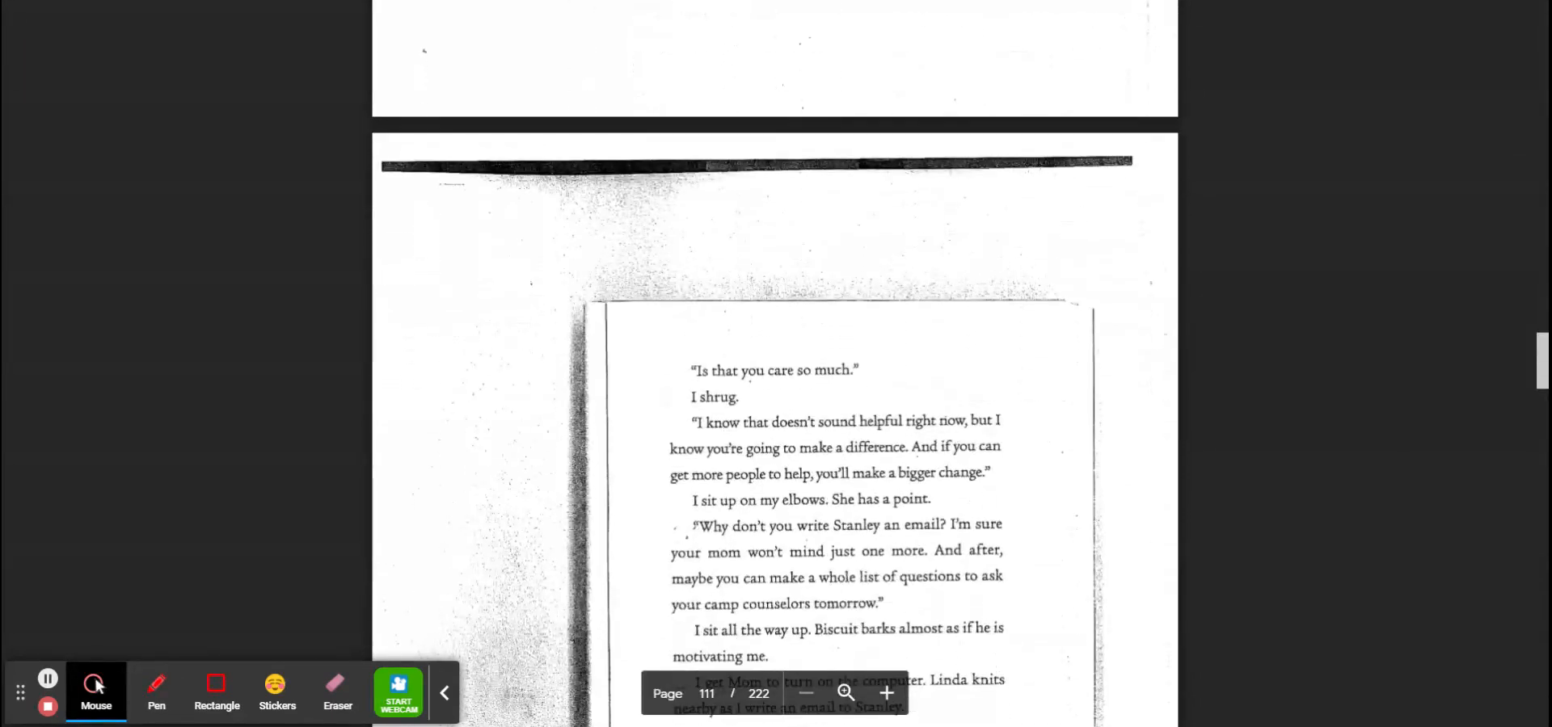
{"action": "scroll", "scroll_direction": "down", "scroll_amount": 3}
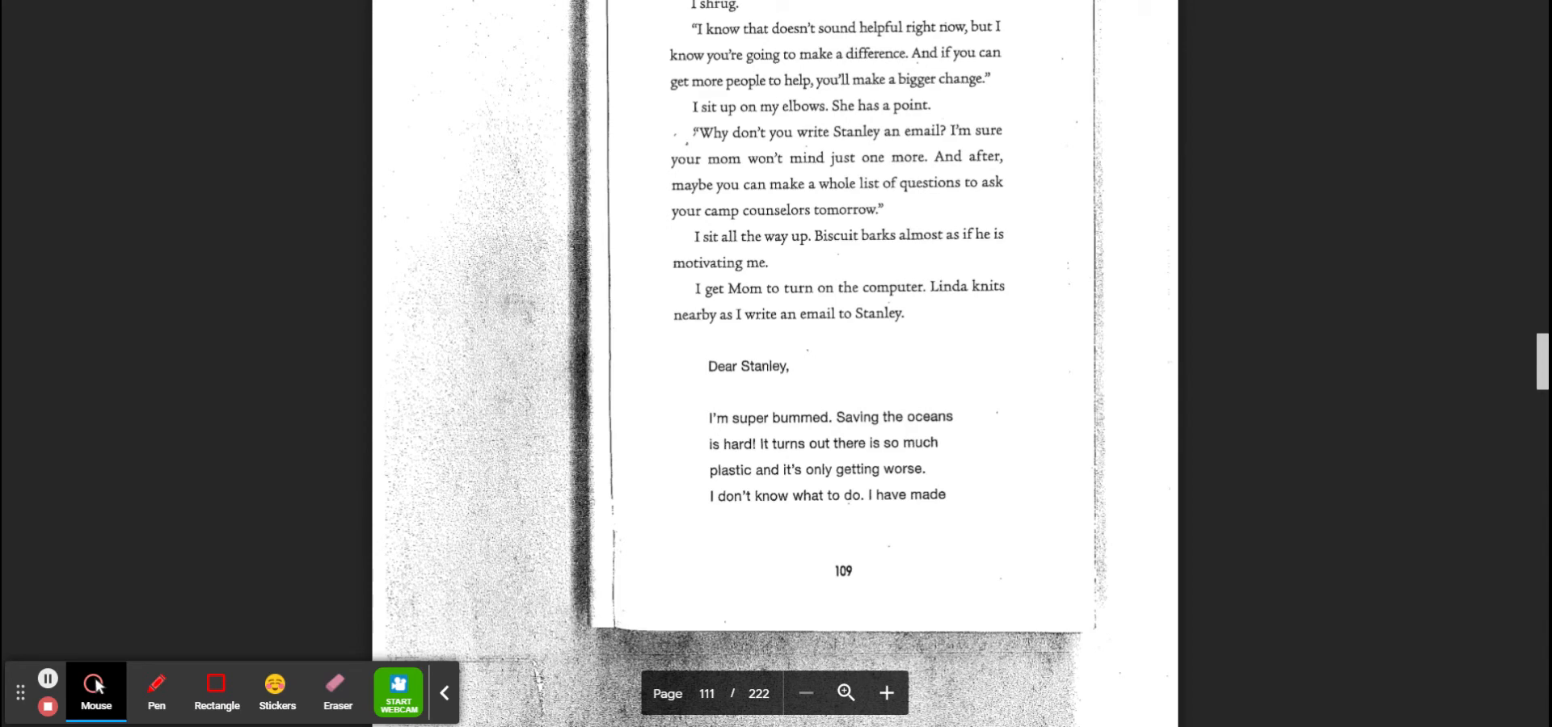
{"action": "scroll", "scroll_direction": "down", "scroll_amount": 3}
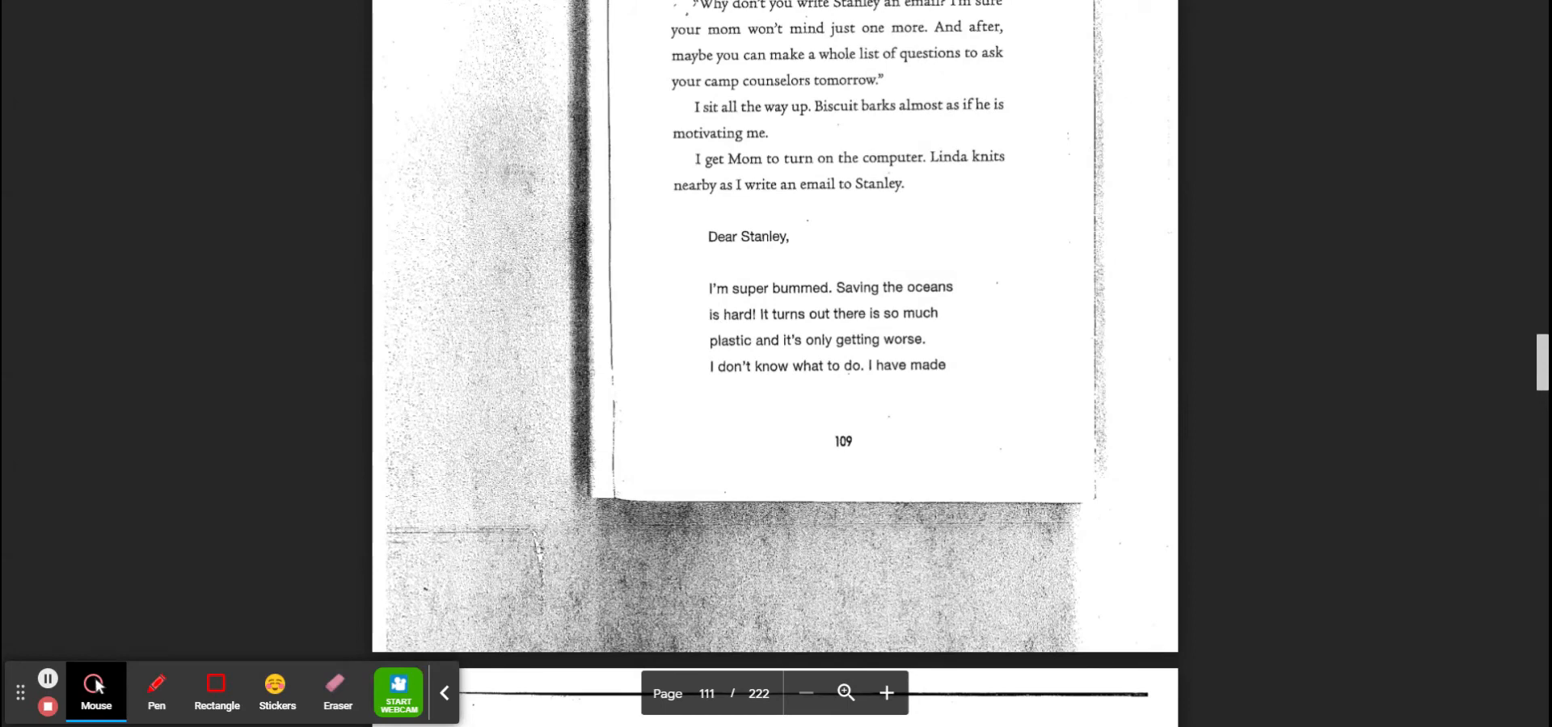
{"action": "scroll", "scroll_direction": "down", "scroll_amount": 3}
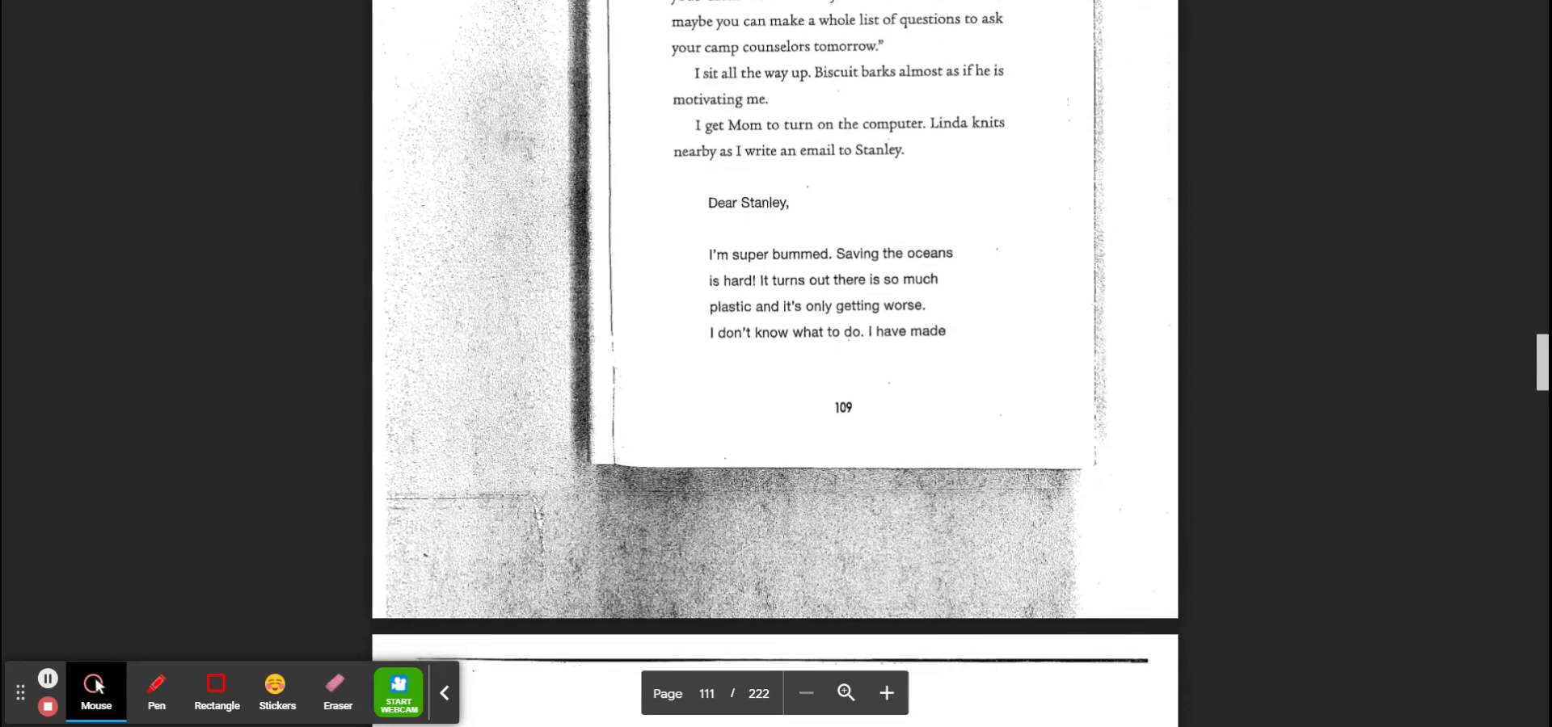
{"action": "scroll", "scroll_direction": "down", "scroll_amount": 3}
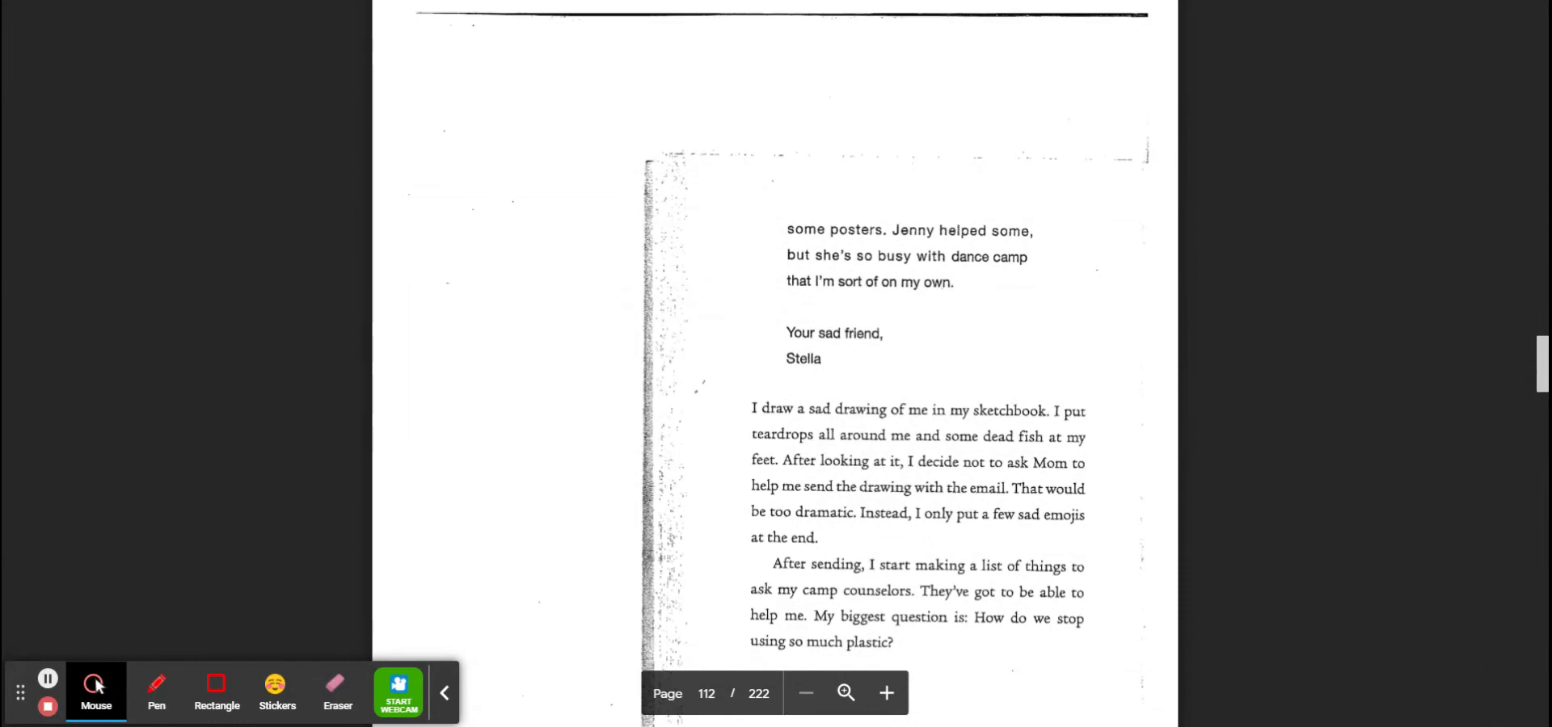
{"action": "scroll", "scroll_direction": "down", "scroll_amount": 3}
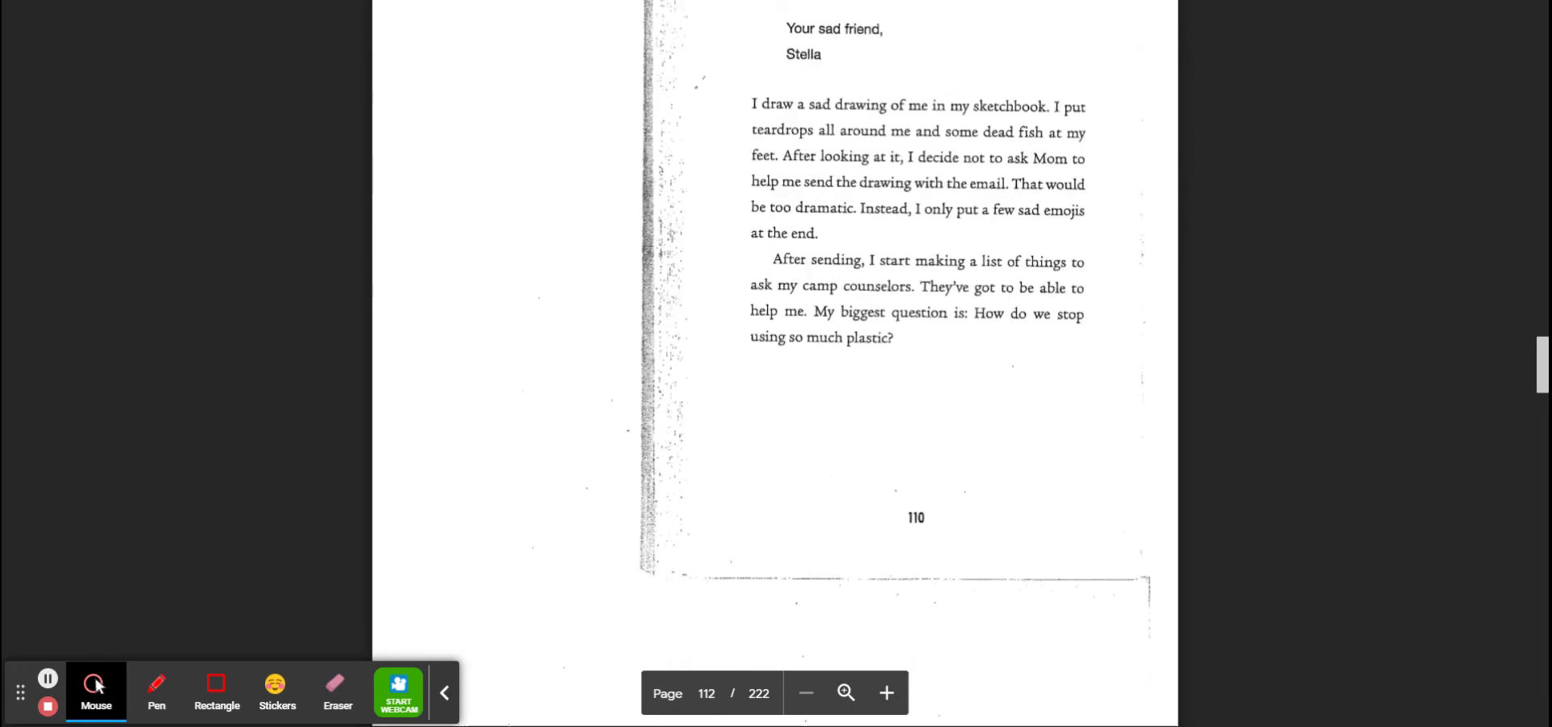
{"action": "scroll", "scroll_direction": "up", "scroll_amount": 3}
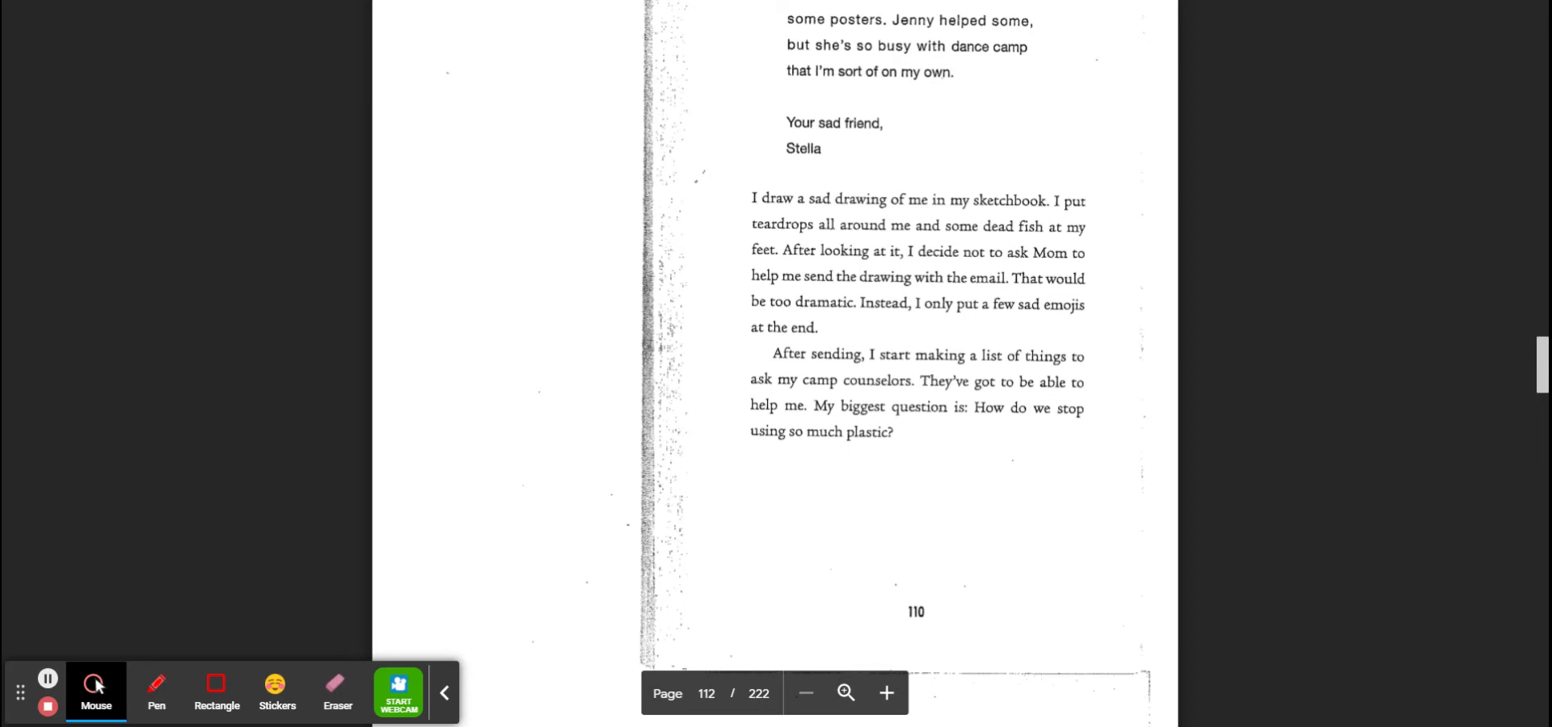
{"action": "scroll", "scroll_direction": "down", "scroll_amount": 3}
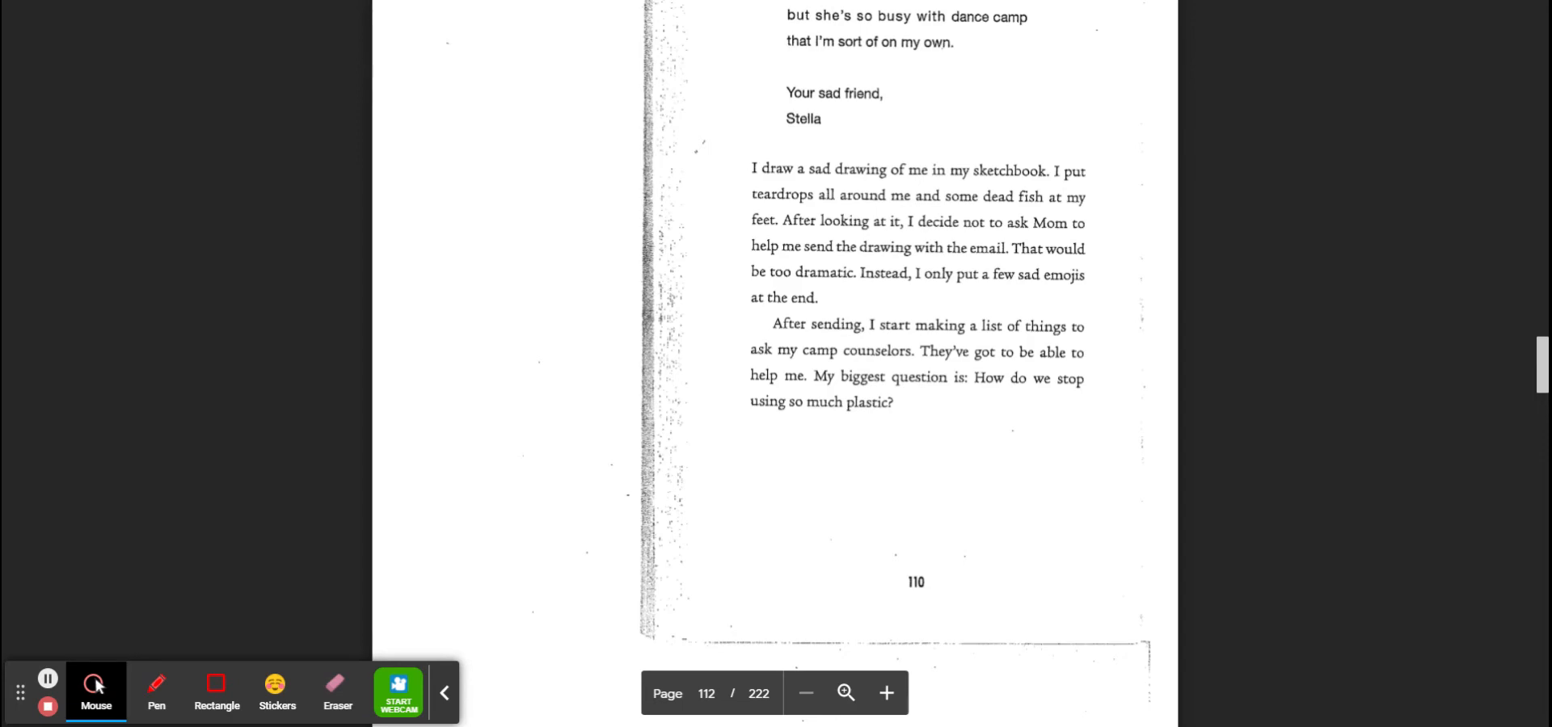
{"action": "scroll", "scroll_direction": "down", "scroll_amount": 3}
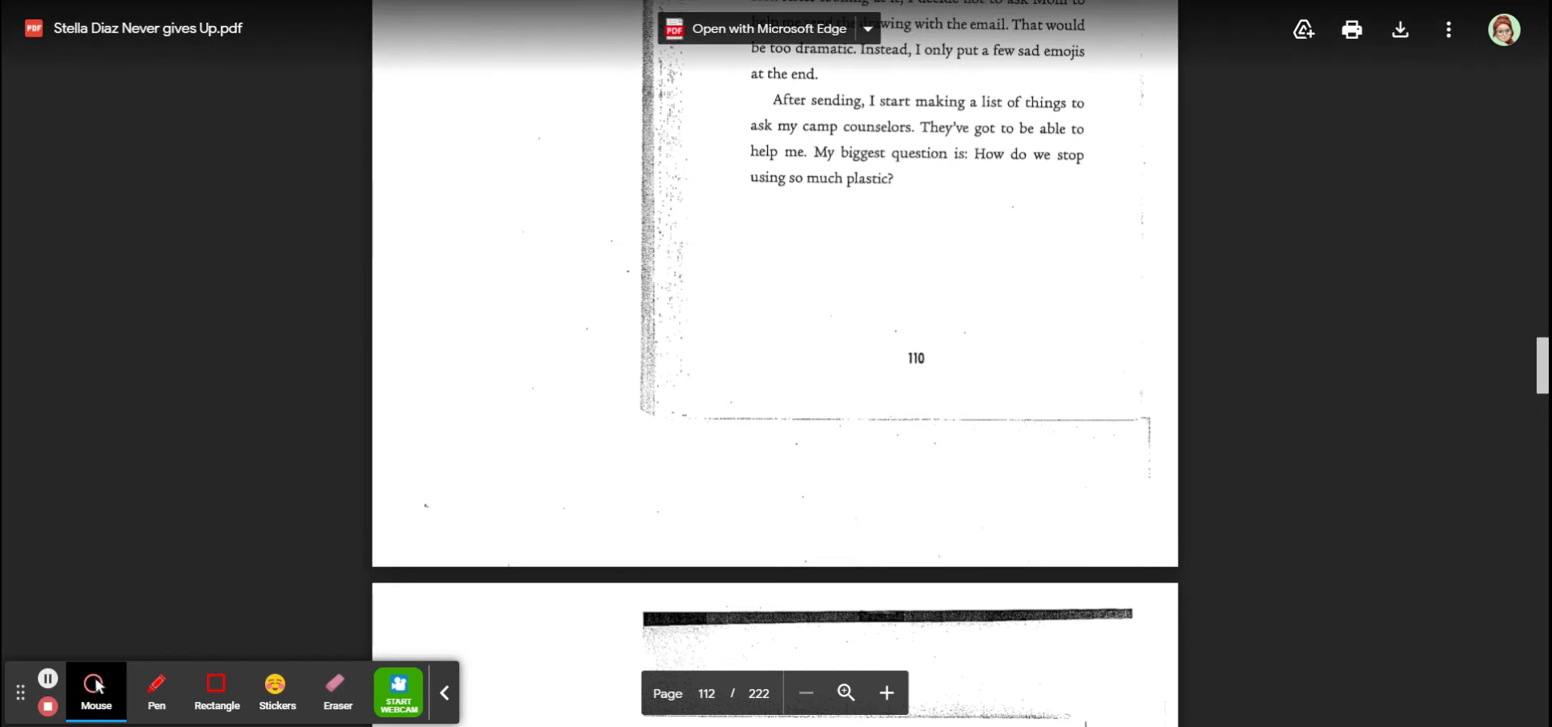
{"action": "scroll", "scroll_direction": "down", "scroll_amount": 3}
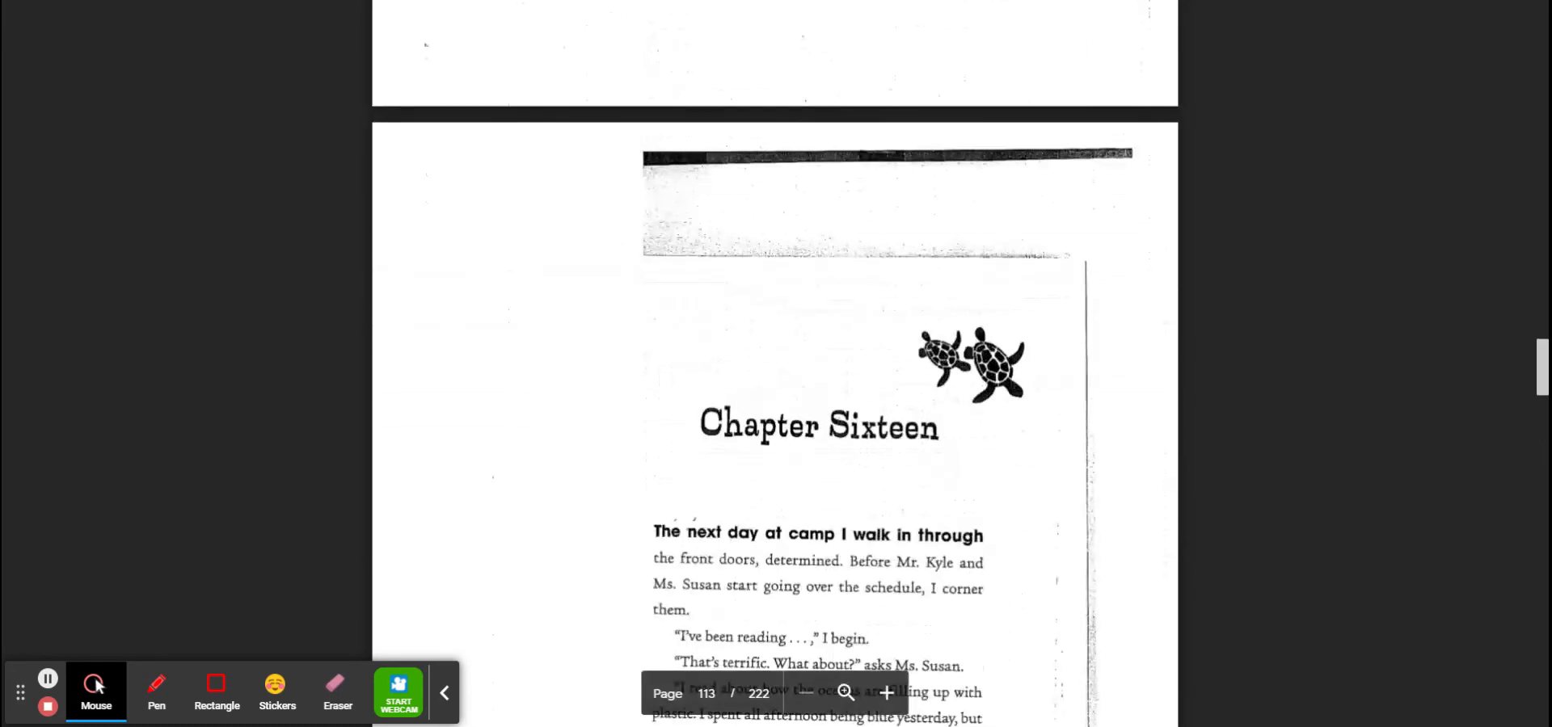
{"action": "scroll", "scroll_direction": "down", "scroll_amount": 3}
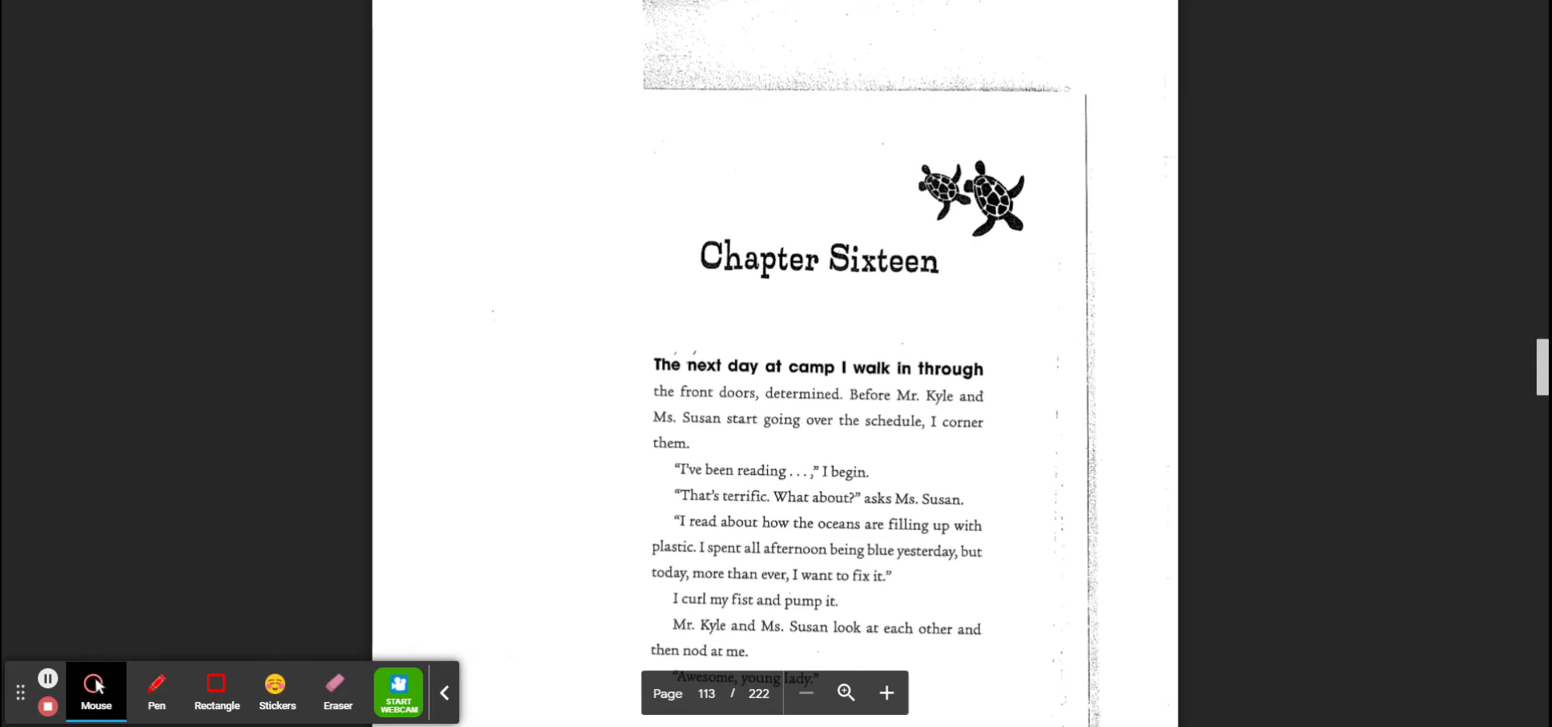
{"action": "scroll", "scroll_direction": "down", "scroll_amount": 3}
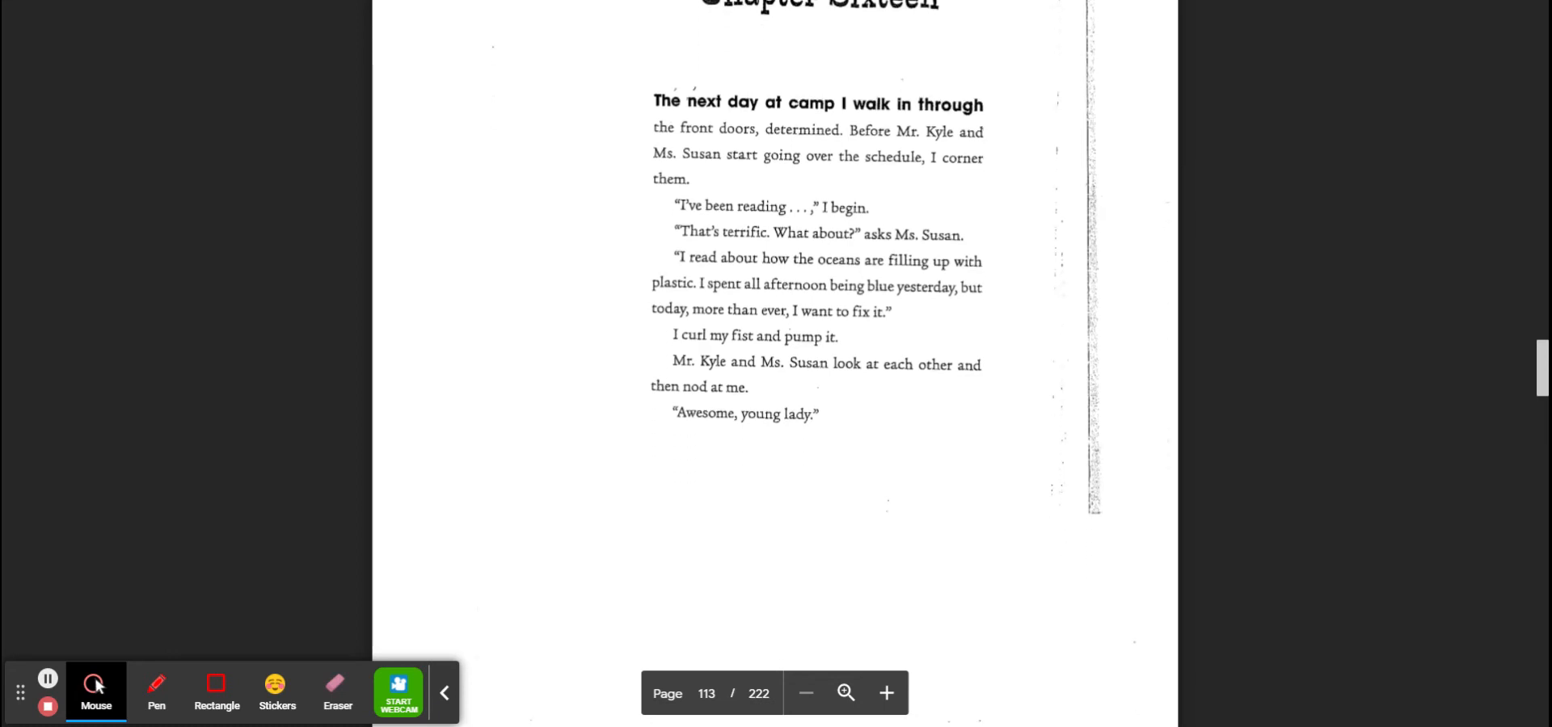
{"action": "scroll", "scroll_direction": "down", "scroll_amount": 3}
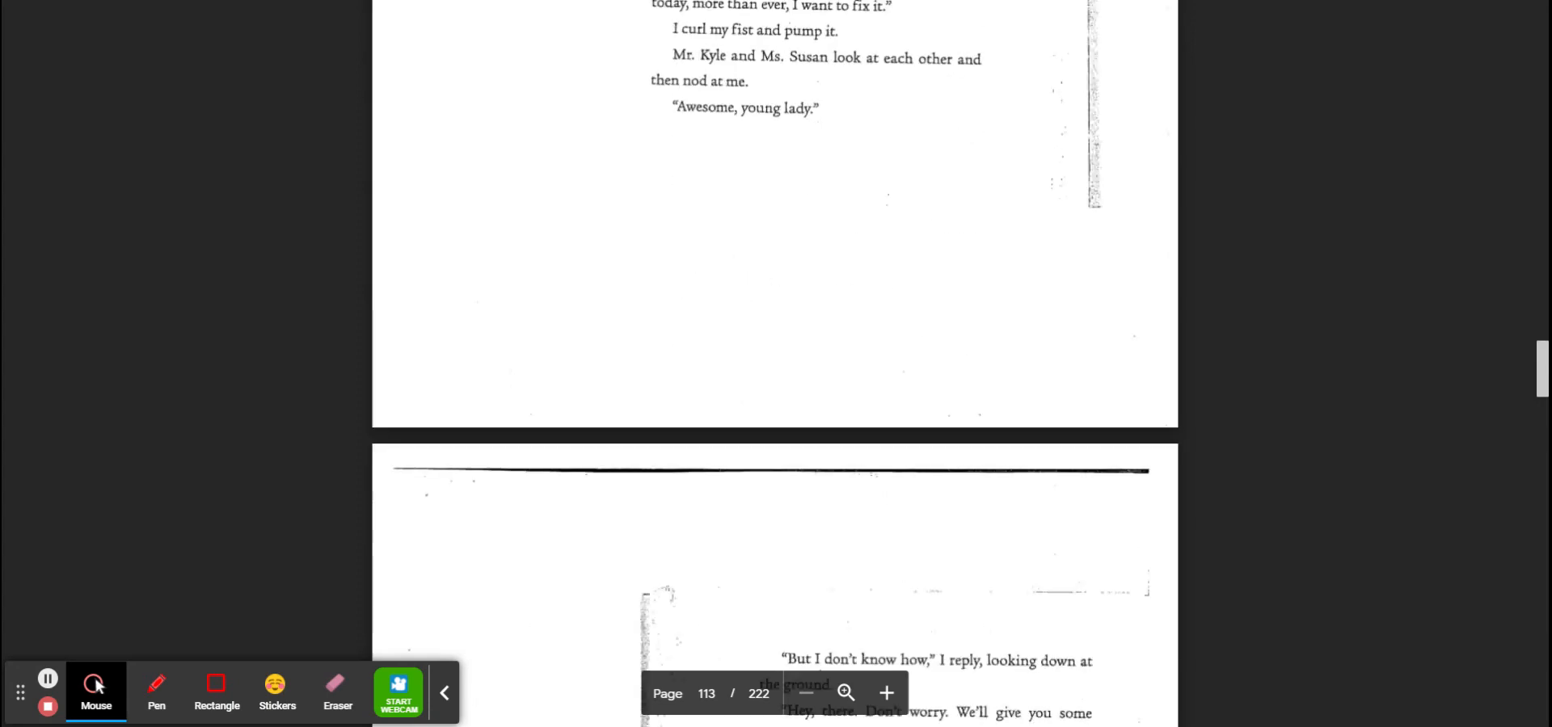
{"action": "scroll", "scroll_direction": "down", "scroll_amount": 3}
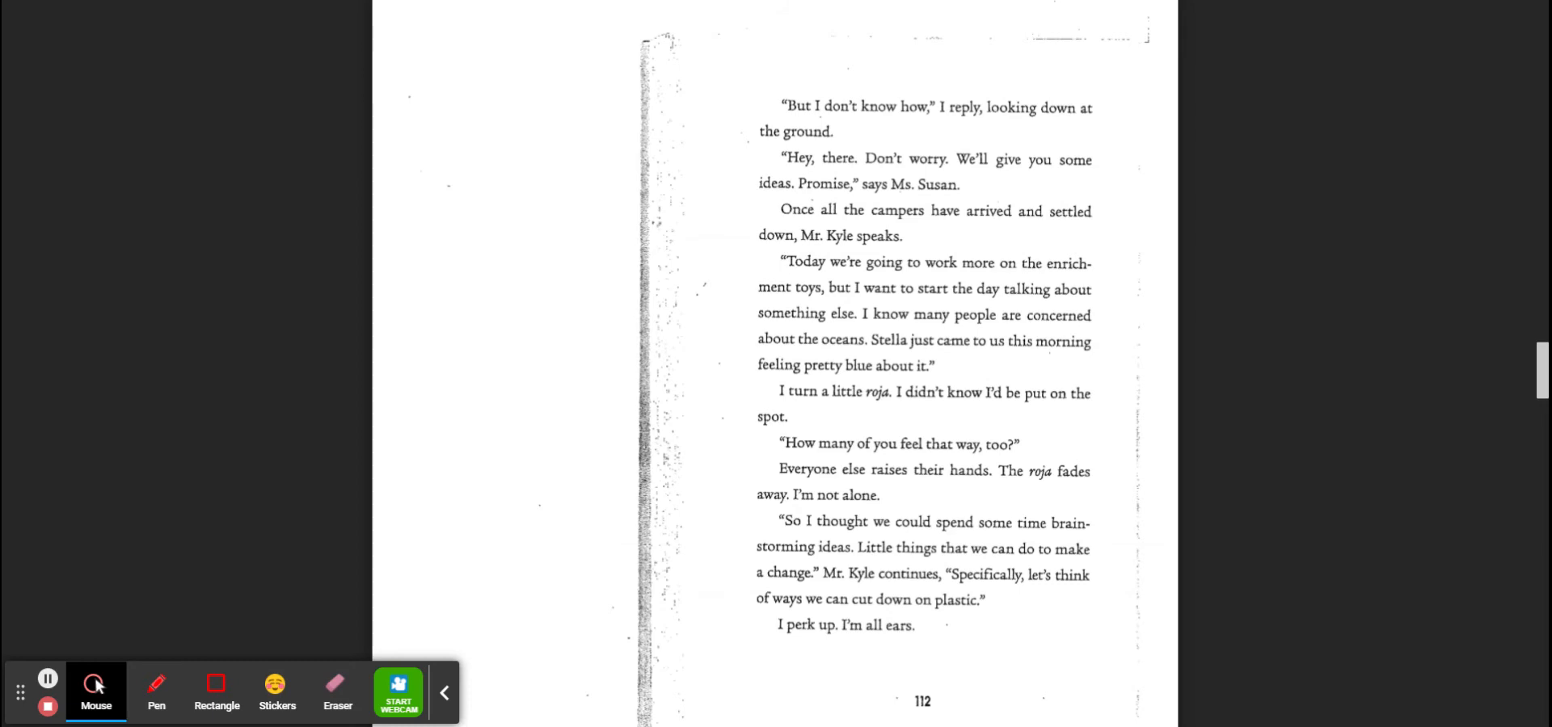
{"action": "scroll", "scroll_direction": "up", "scroll_amount": 3}
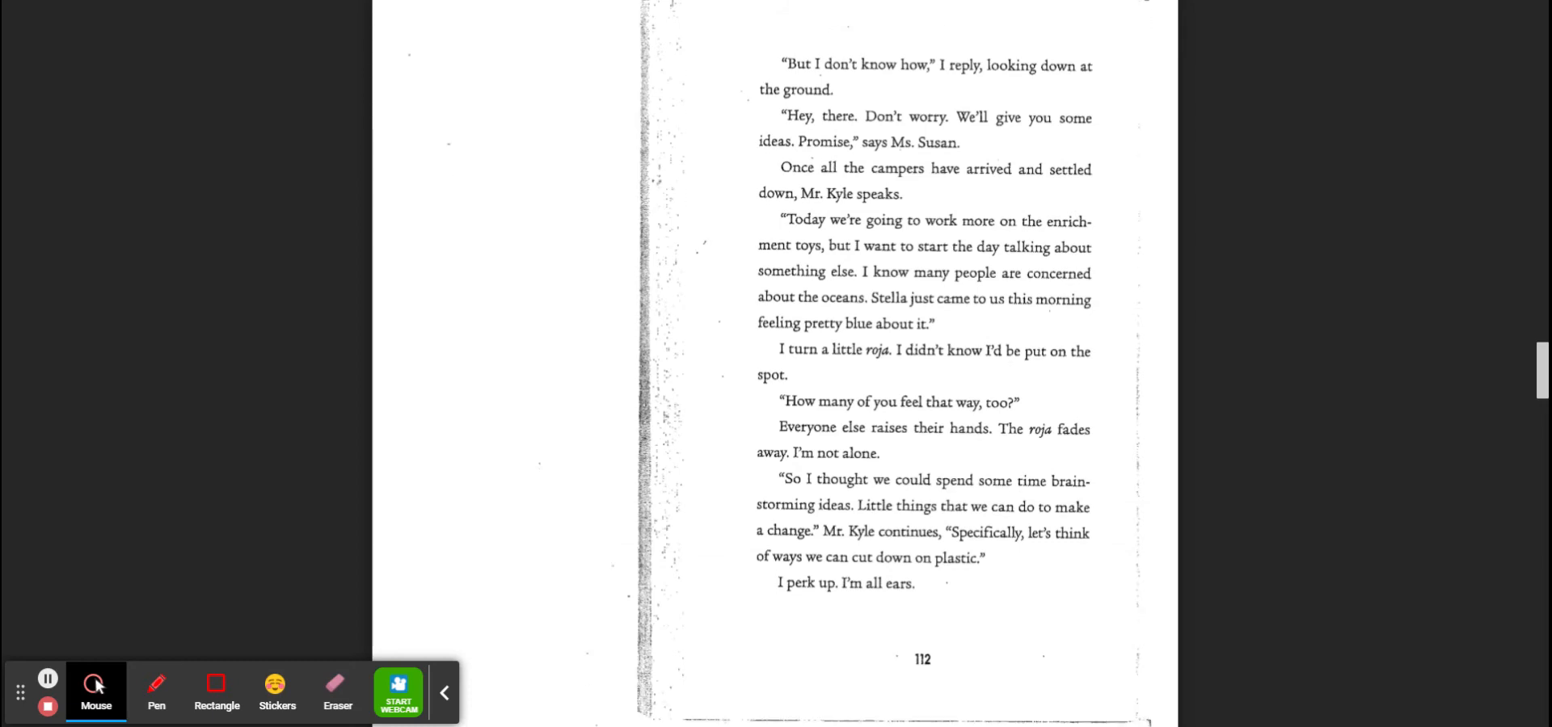
{"action": "scroll", "scroll_direction": "down", "scroll_amount": 3}
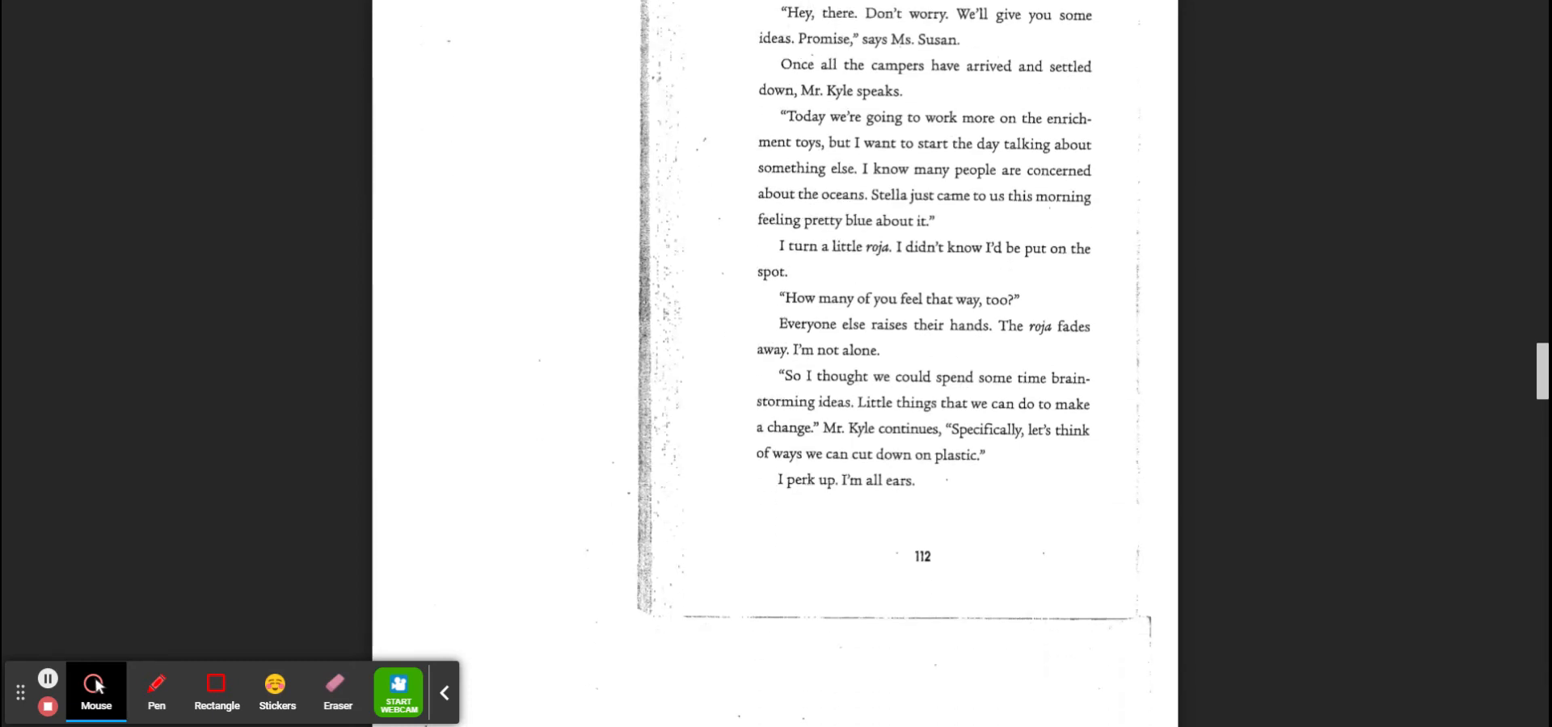
{"action": "scroll", "scroll_direction": "down", "scroll_amount": 3}
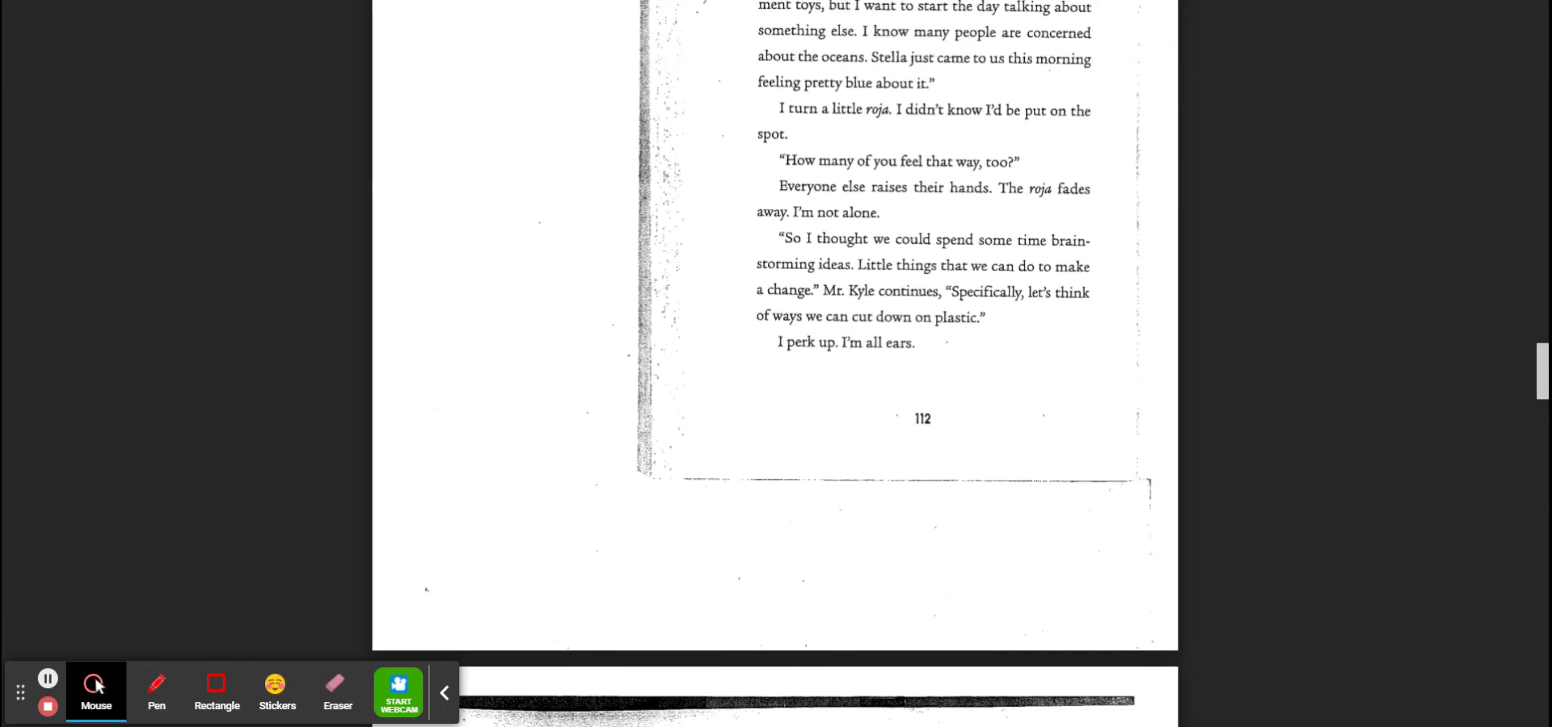
{"action": "scroll", "scroll_direction": "down", "scroll_amount": 3}
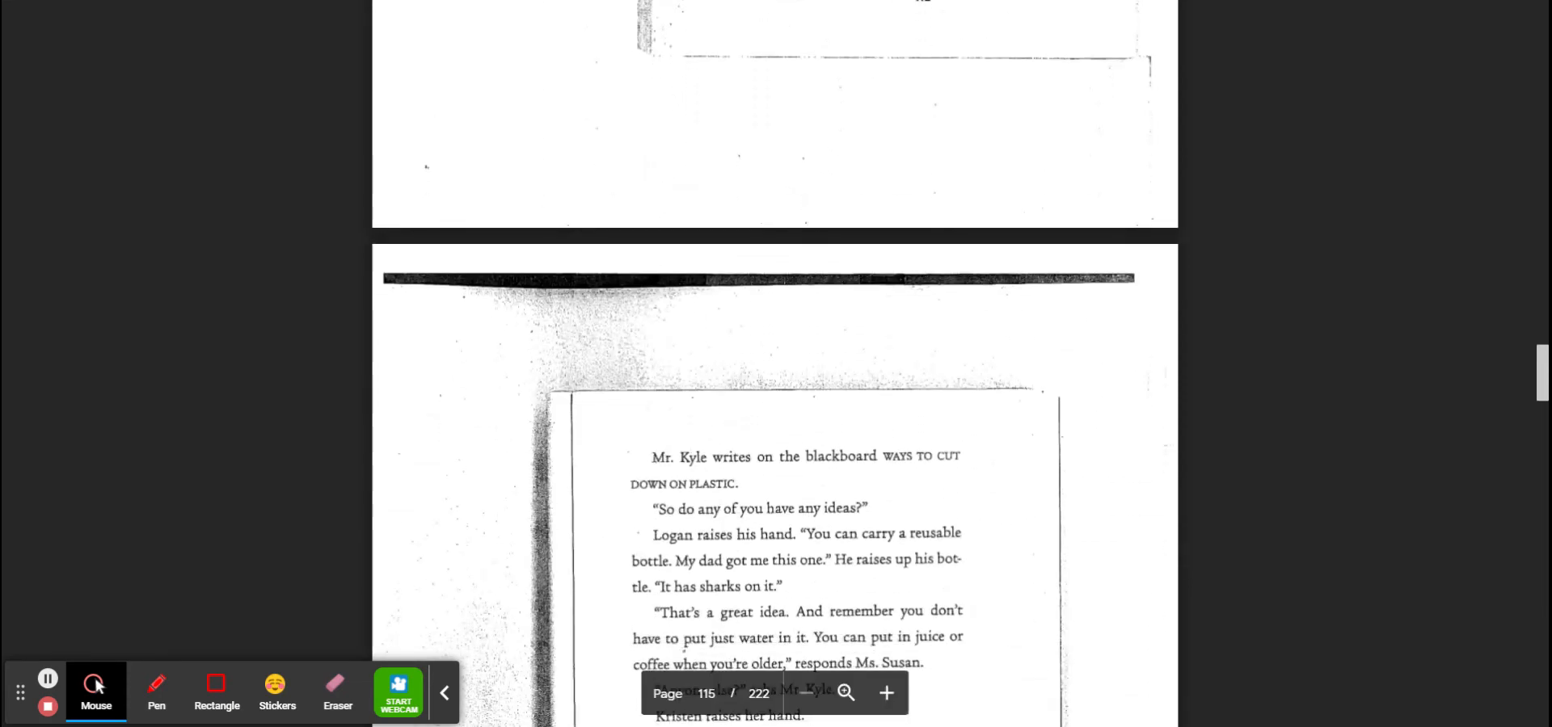
{"action": "scroll", "scroll_direction": "down", "scroll_amount": 3}
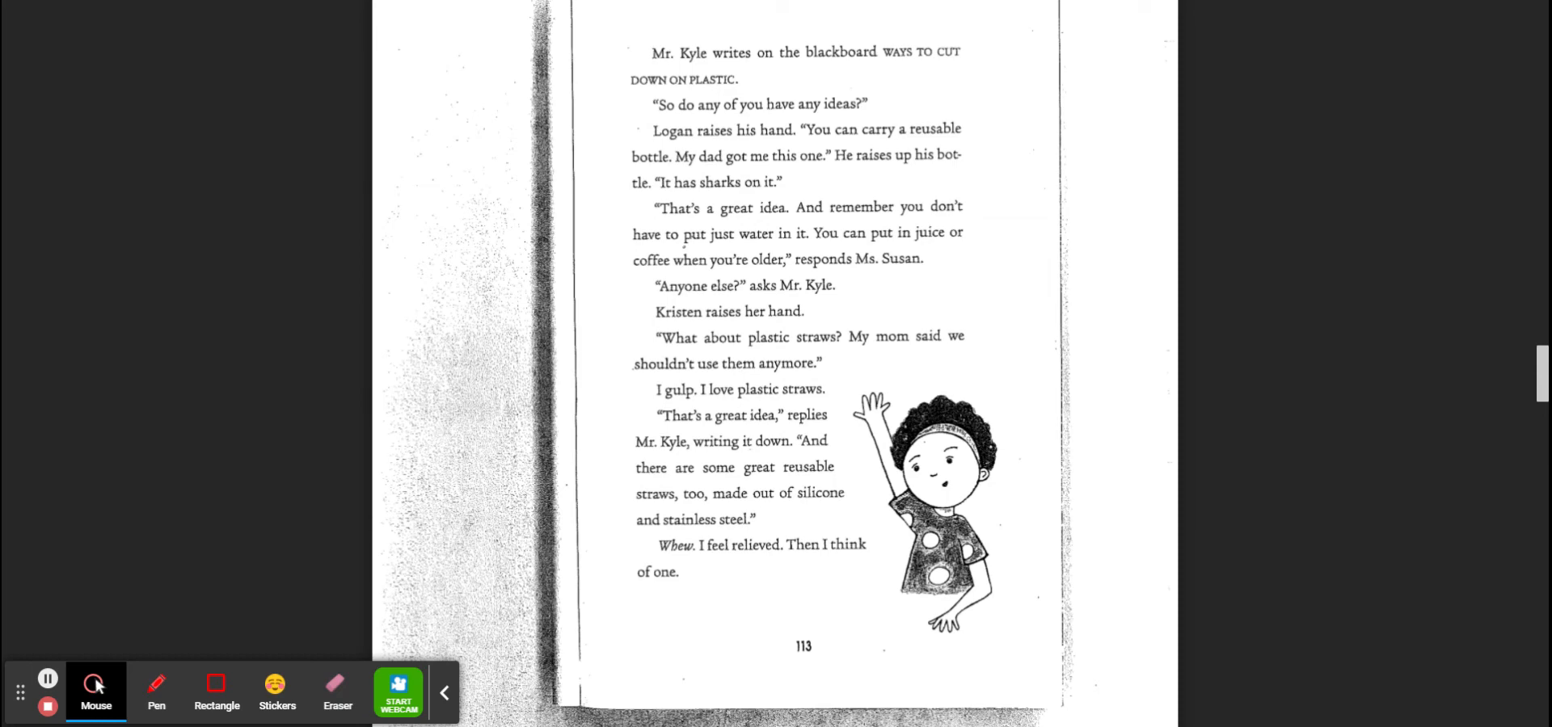
{"action": "scroll", "scroll_direction": "down", "scroll_amount": 3}
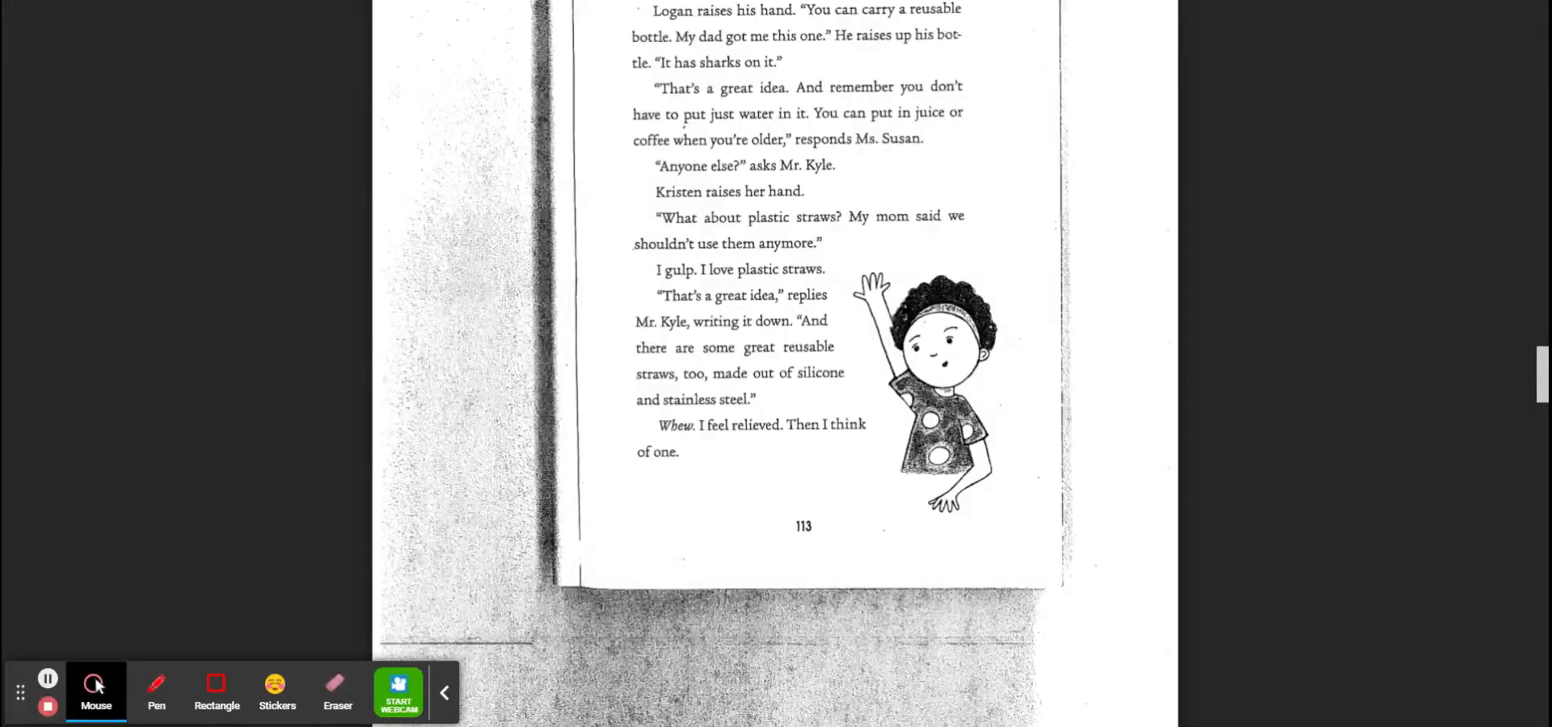
{"action": "scroll", "scroll_direction": "down", "scroll_amount": 3}
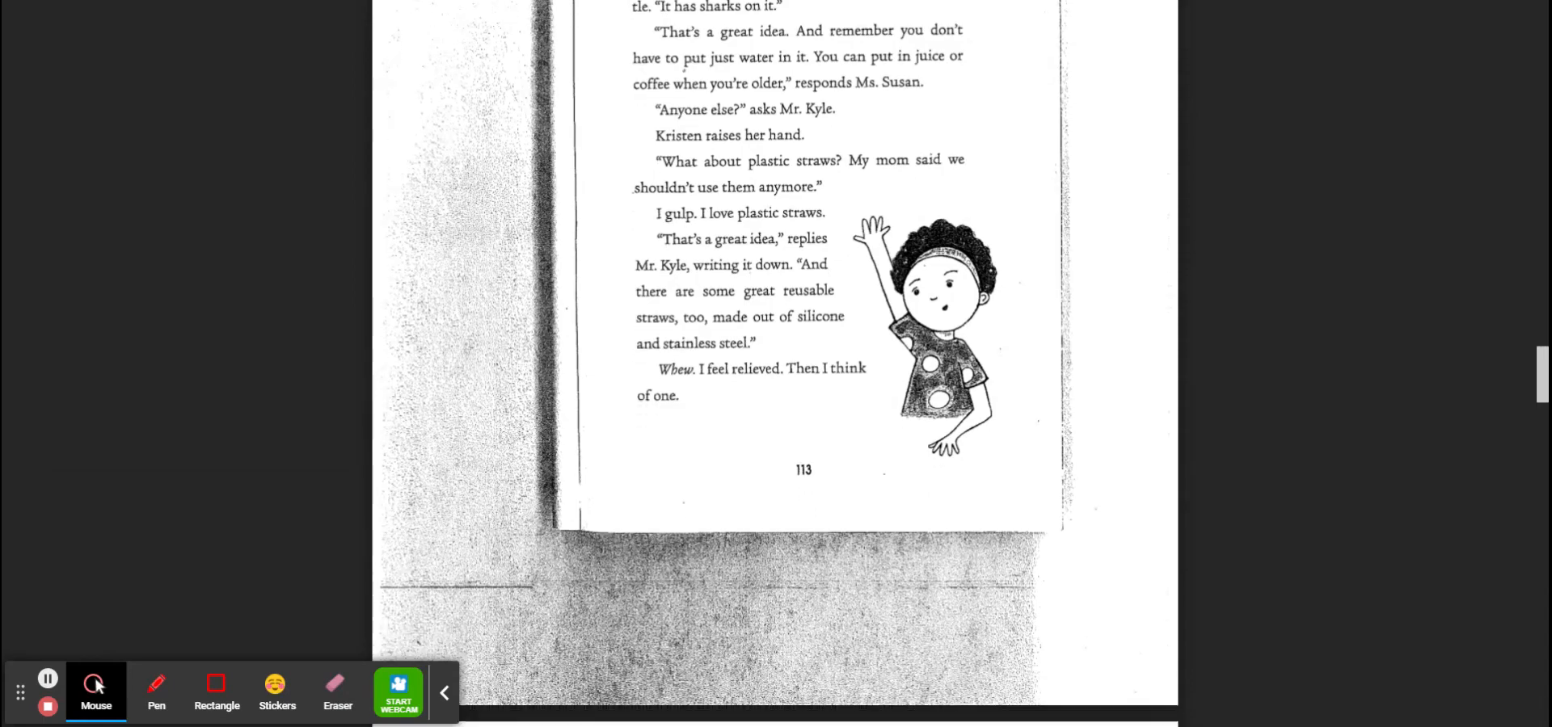
{"action": "scroll", "scroll_direction": "down", "scroll_amount": 3}
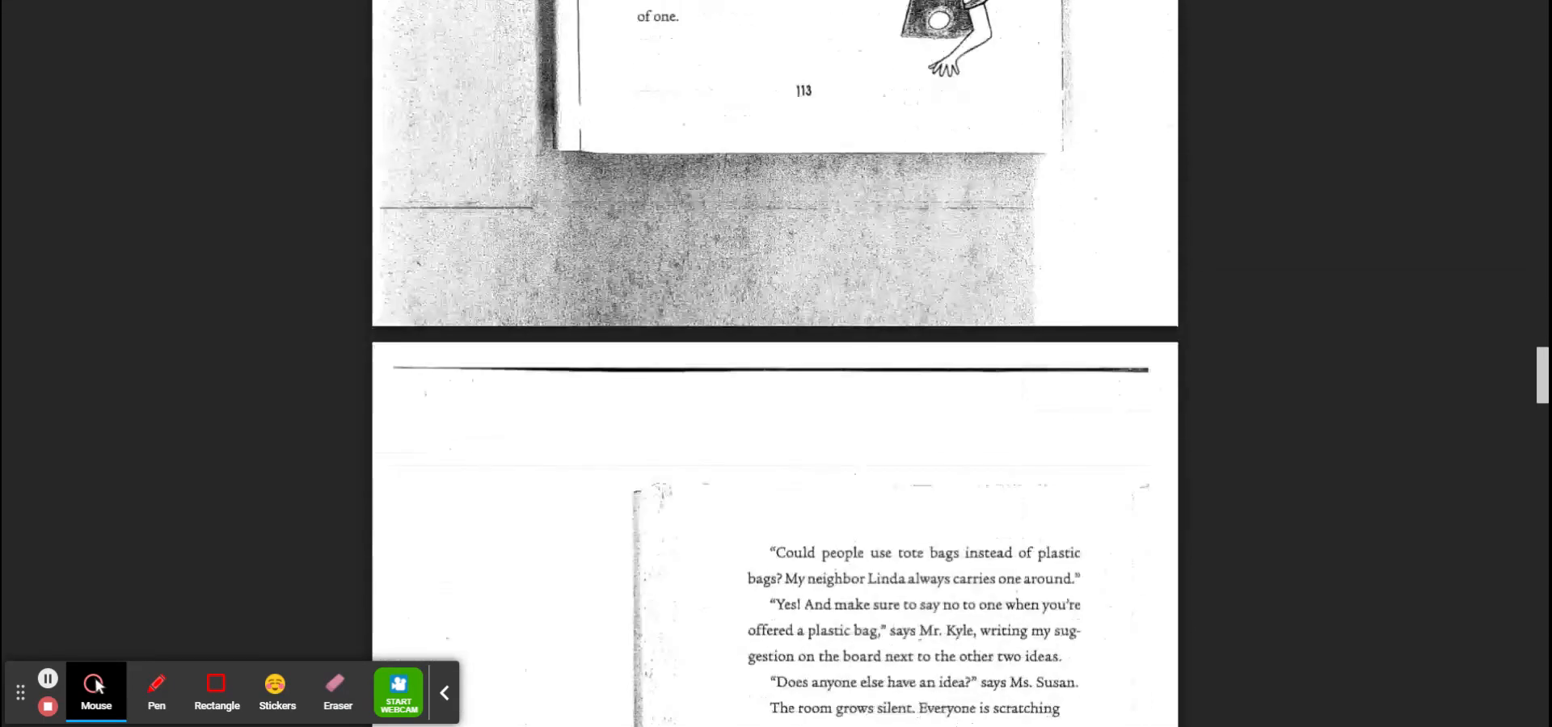
{"action": "scroll", "scroll_direction": "down", "scroll_amount": 3}
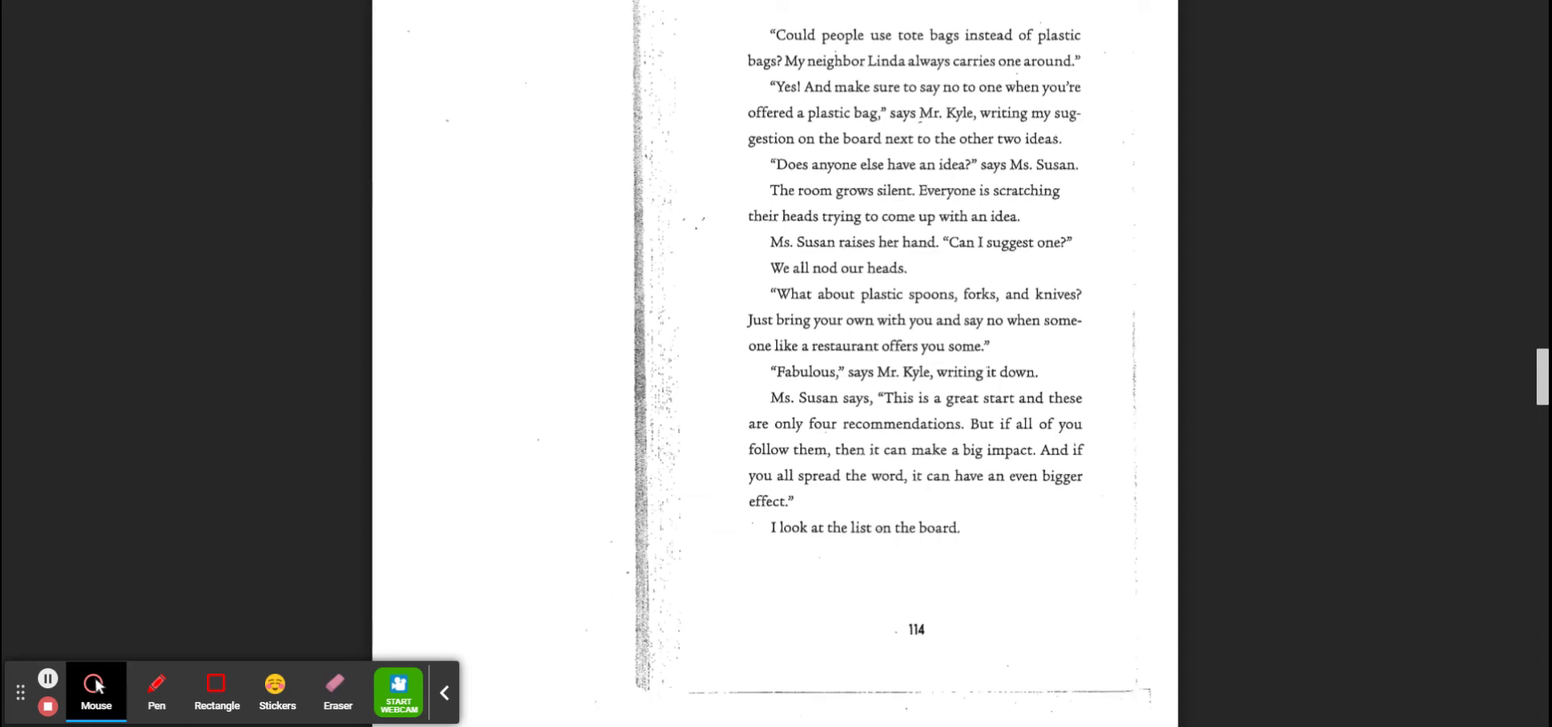
{"action": "scroll", "scroll_direction": "down", "scroll_amount": 3}
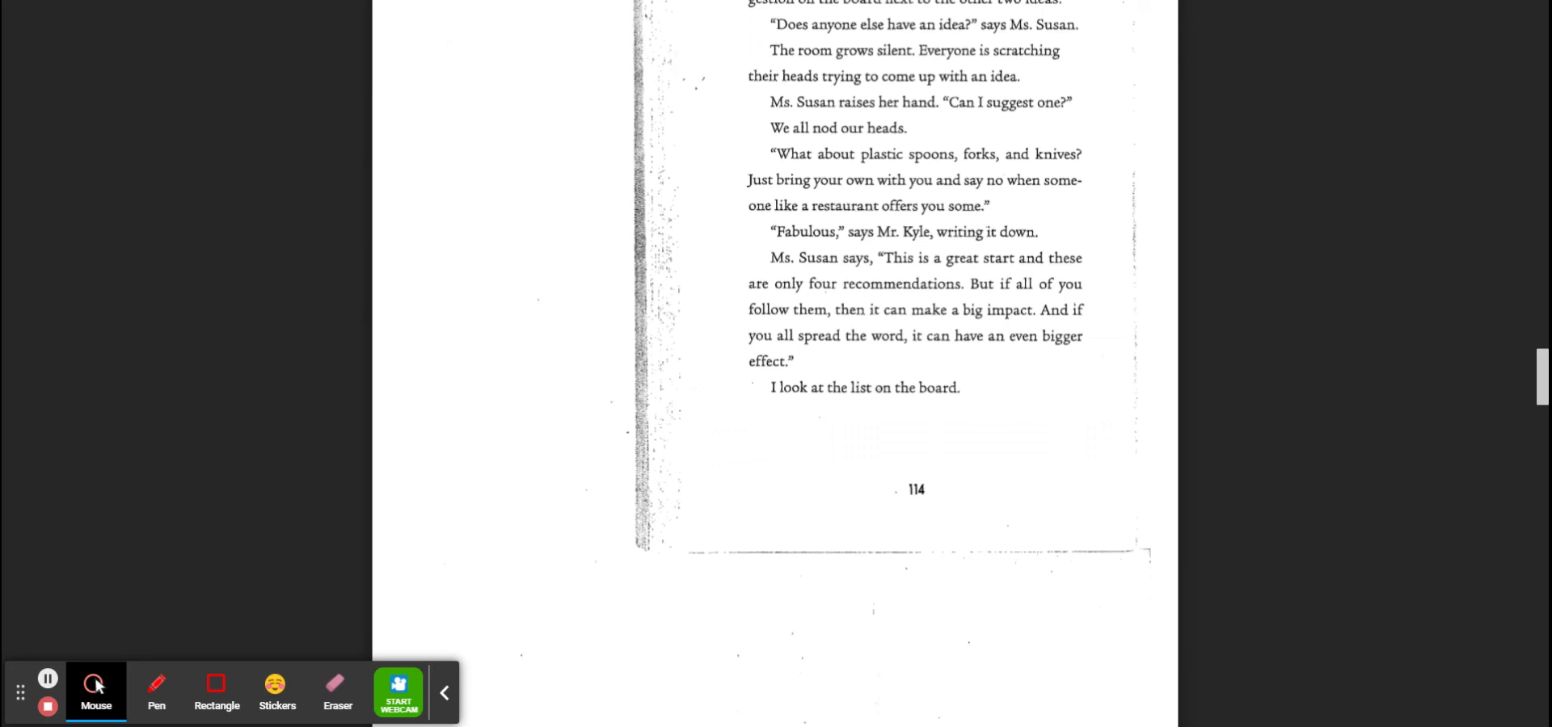
{"action": "scroll", "scroll_direction": "down", "scroll_amount": 3}
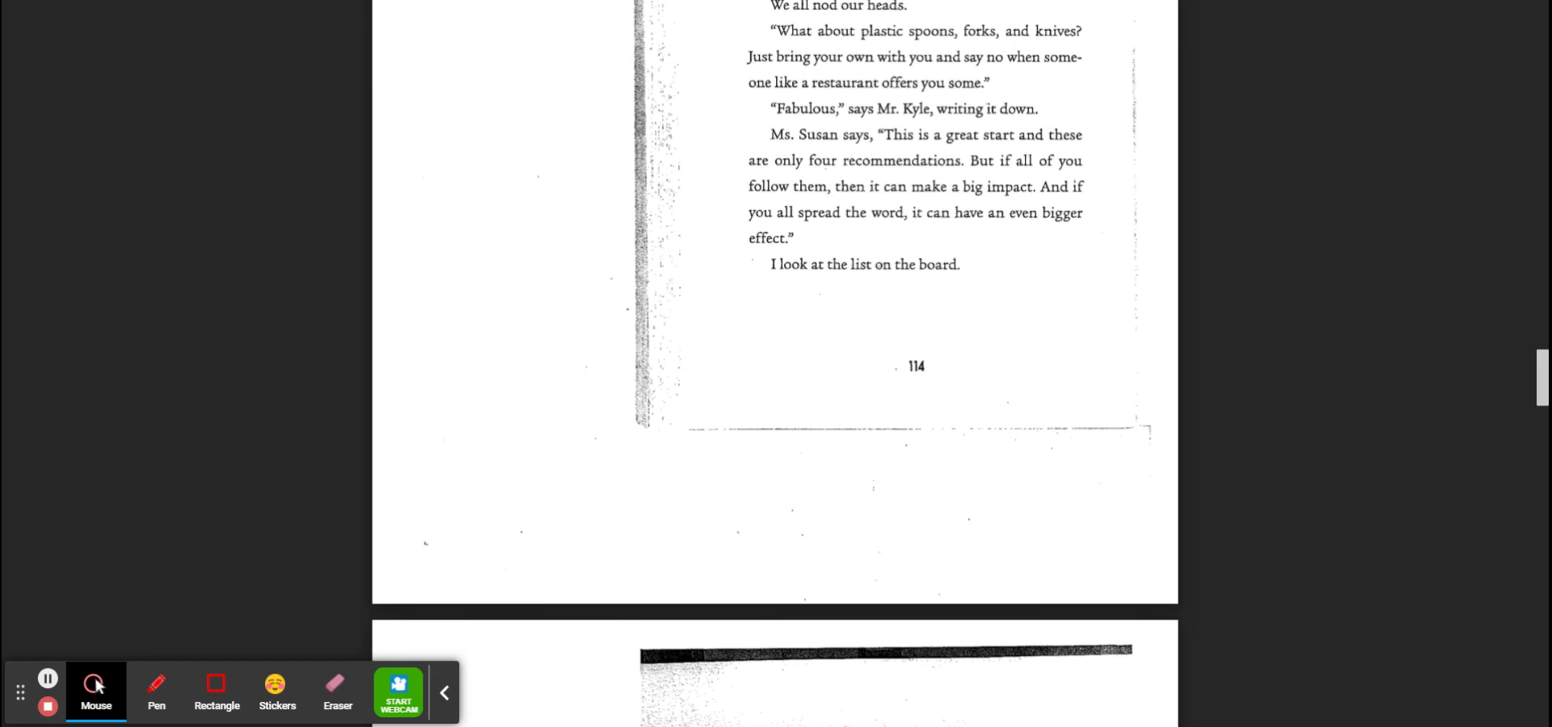
{"action": "scroll", "scroll_direction": "down", "scroll_amount": 3}
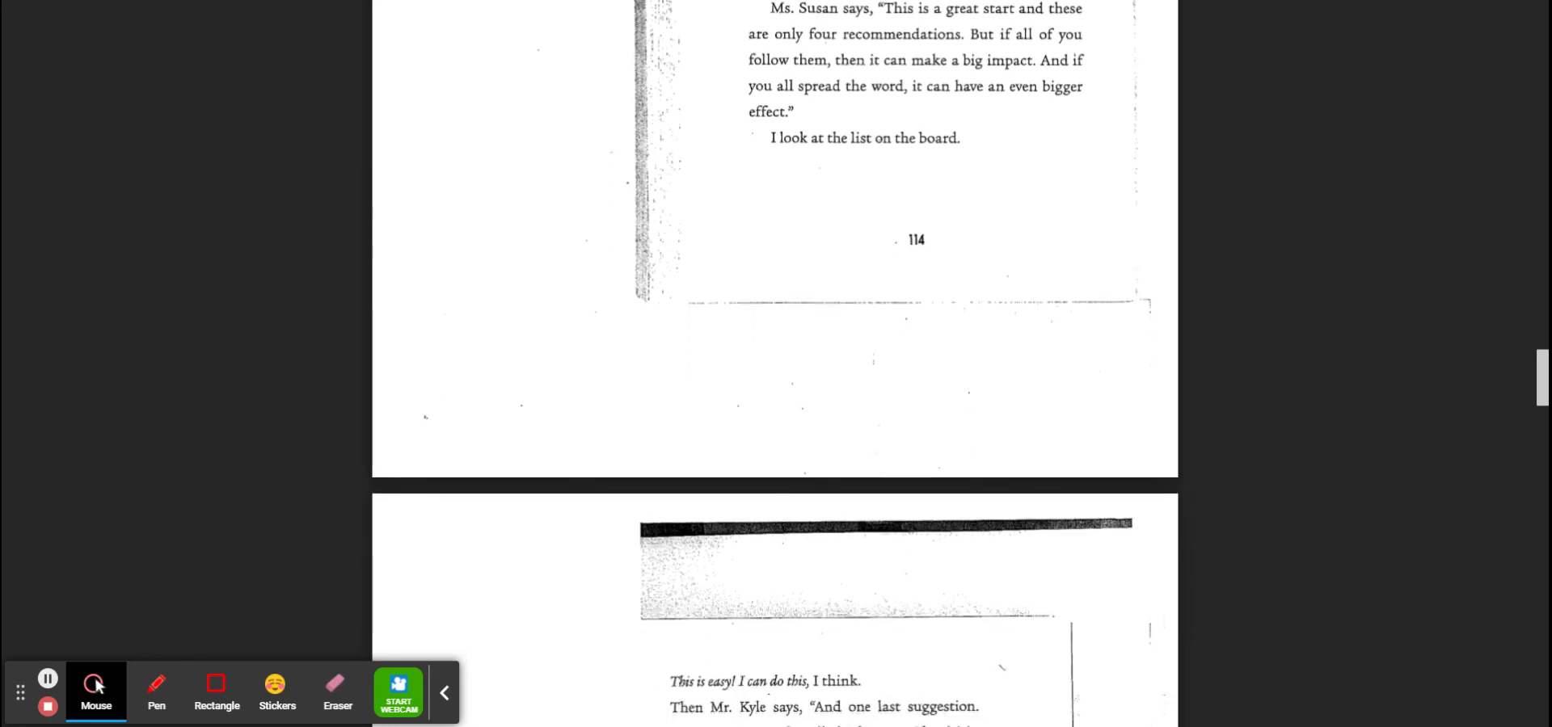
{"action": "scroll", "scroll_direction": "down", "scroll_amount": 3}
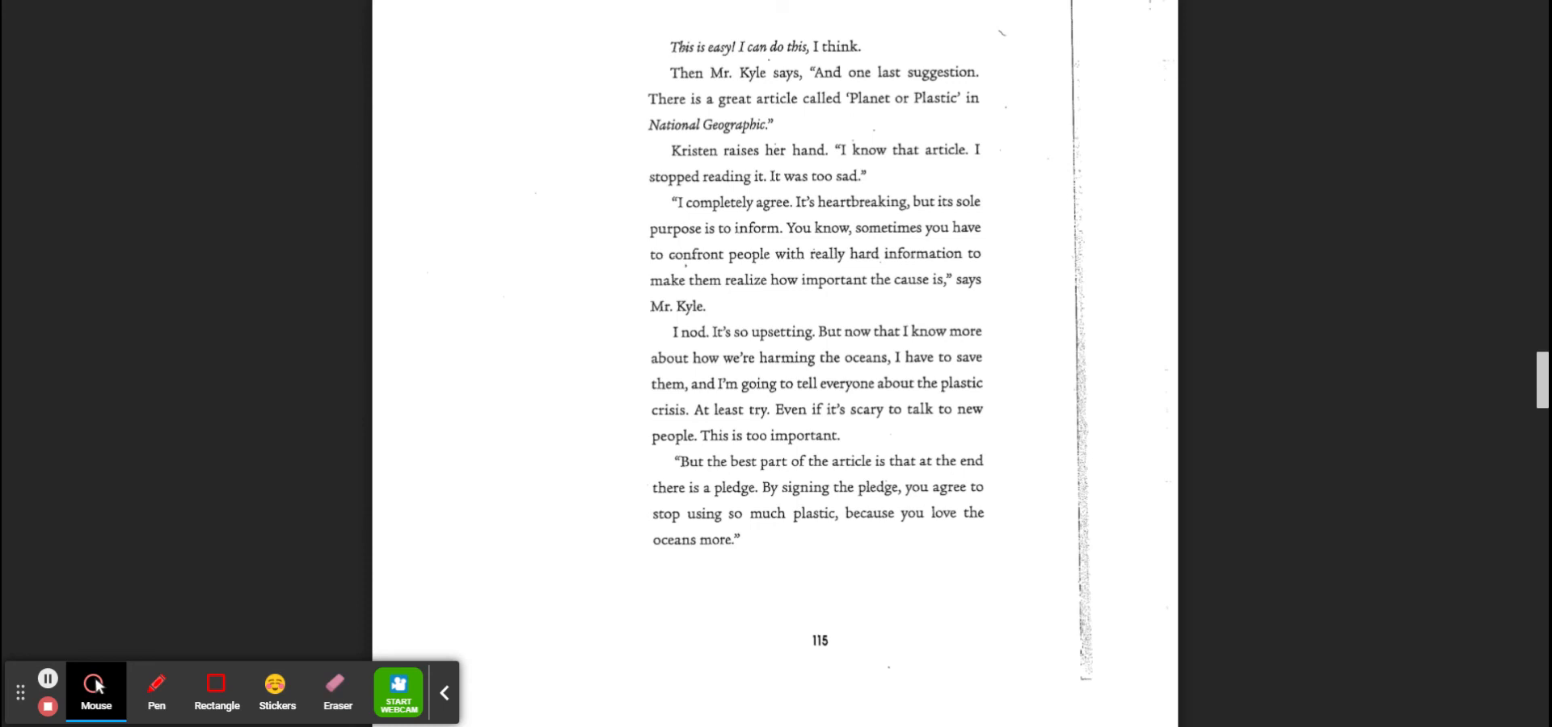
{"action": "scroll", "scroll_direction": "down", "scroll_amount": 3}
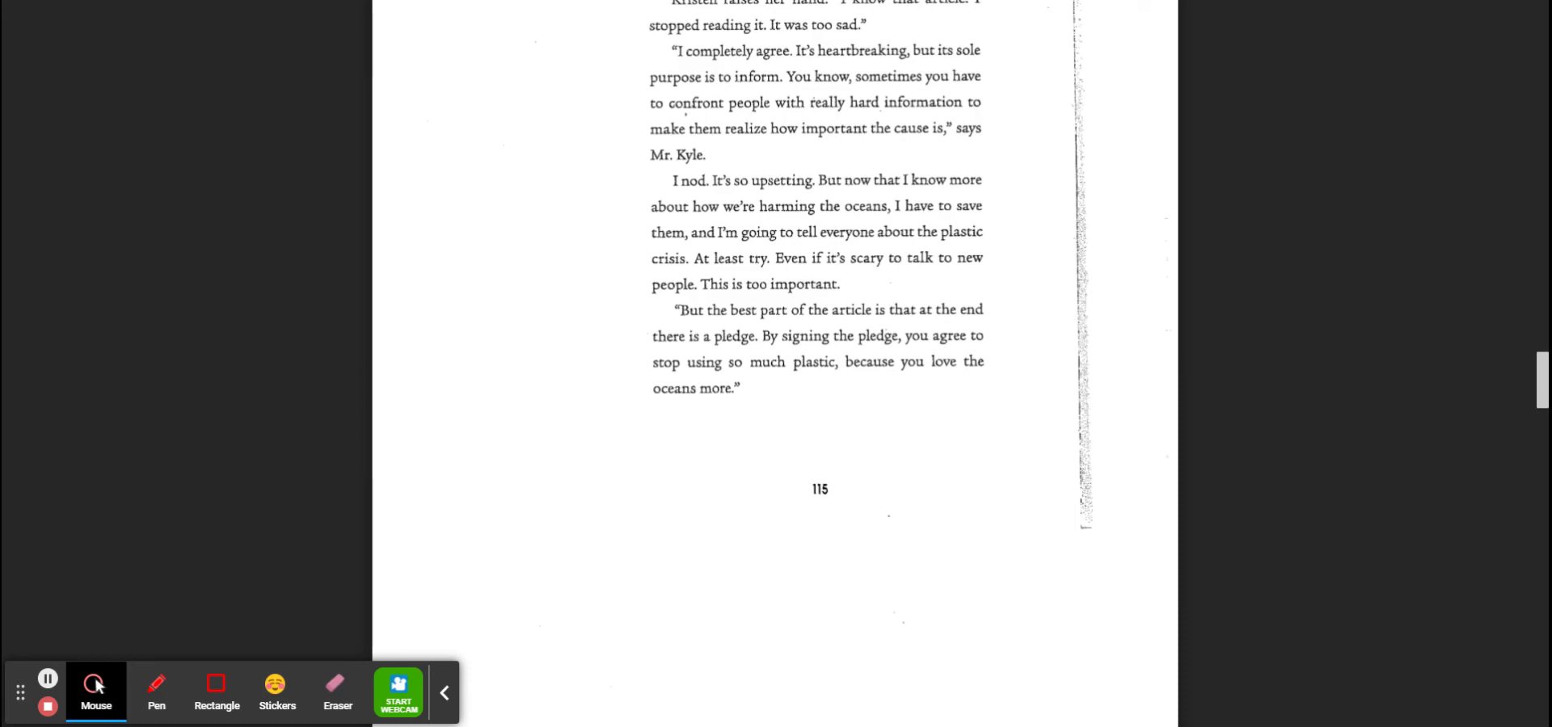
{"action": "scroll", "scroll_direction": "down", "scroll_amount": 3}
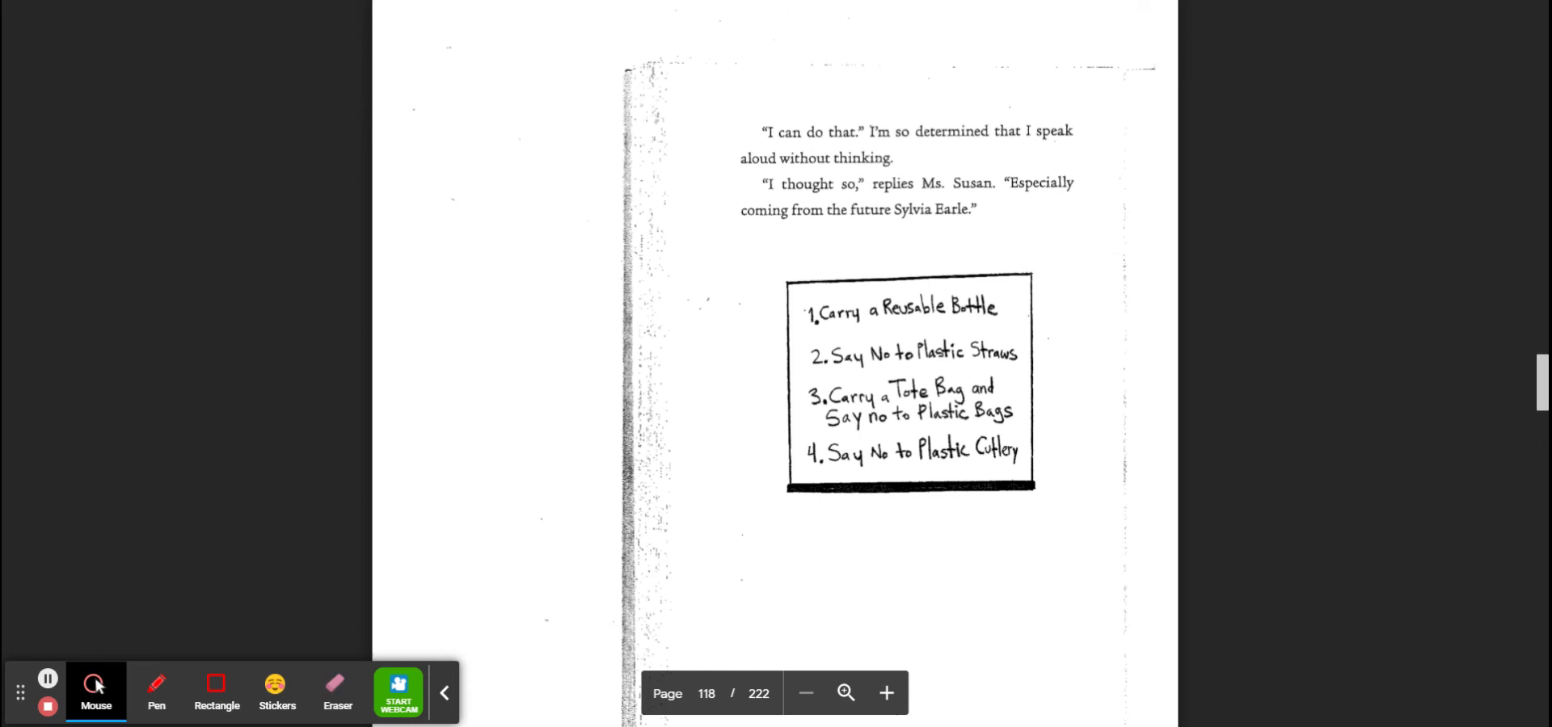
{"action": "scroll", "scroll_direction": "up", "scroll_amount": 3}
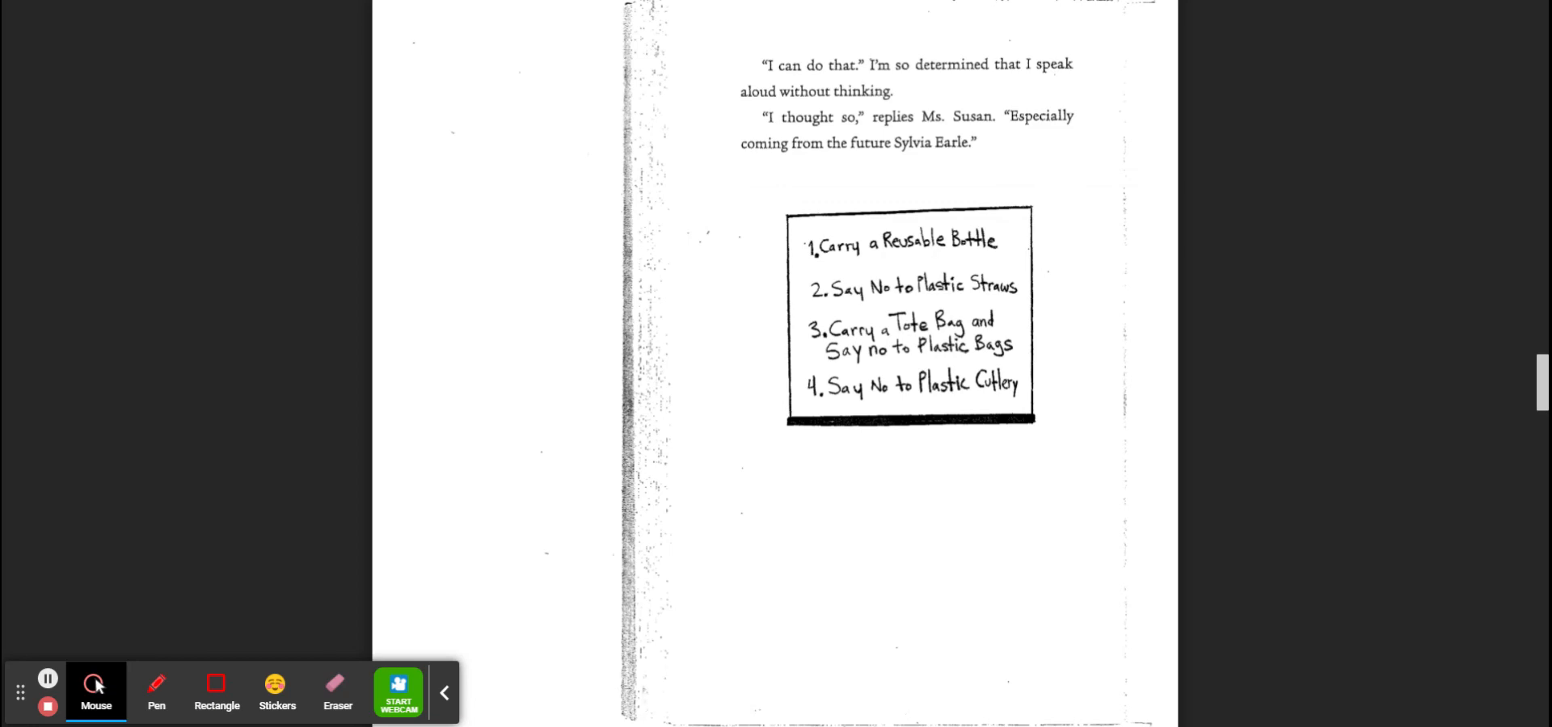